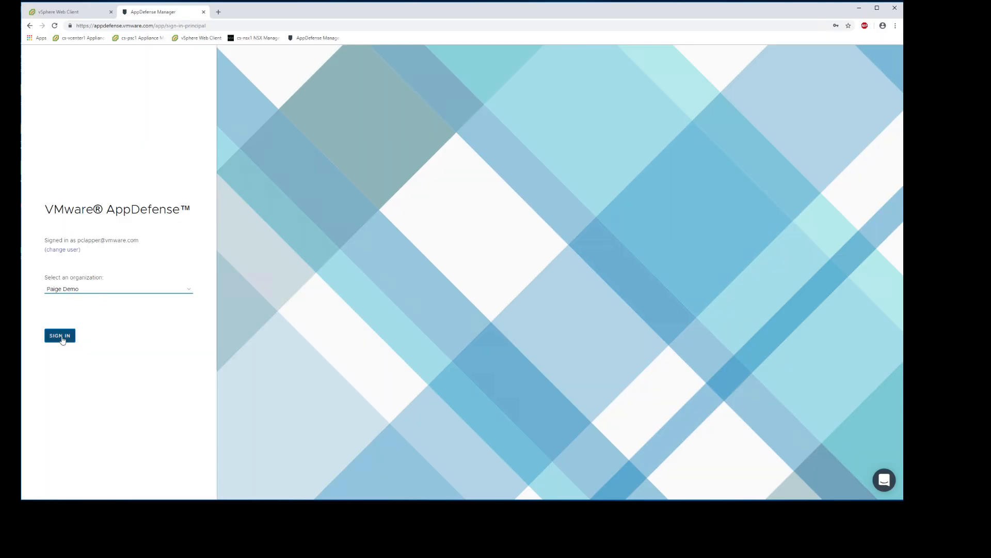
Sign in to AppDefense Manager and download the 2.0.0.0 appliance OVA.
left_click(59, 335)
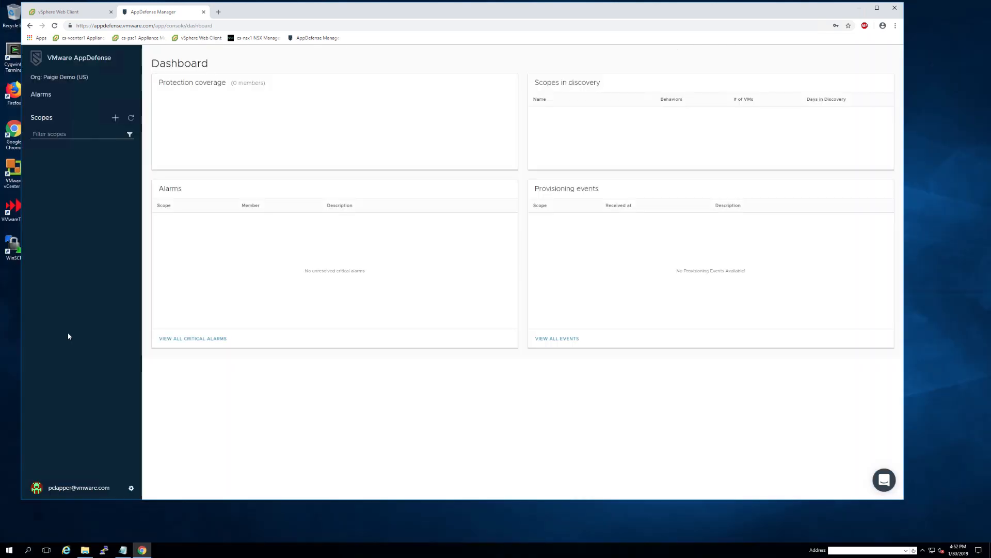
left_click(131, 487)
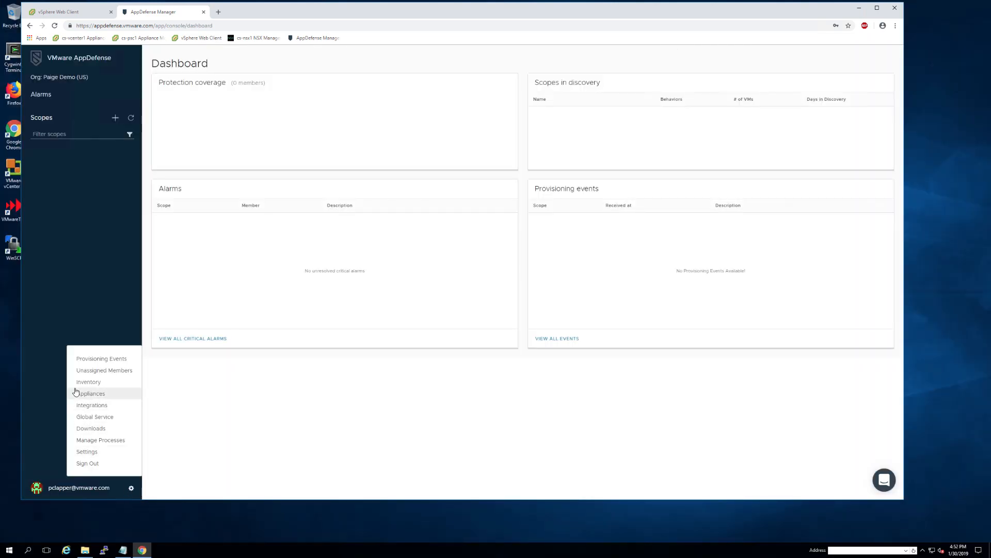
left_click(90, 428)
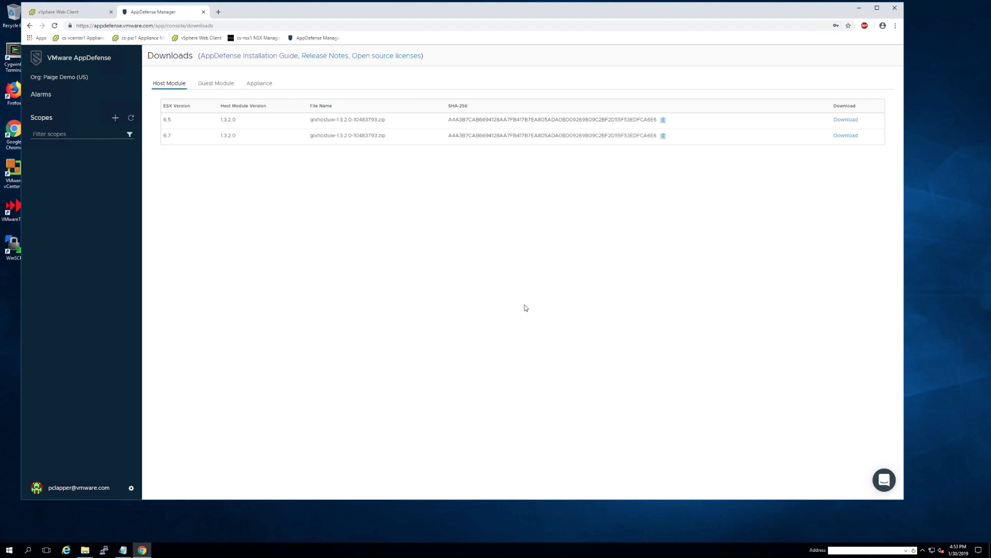
left_click(259, 83)
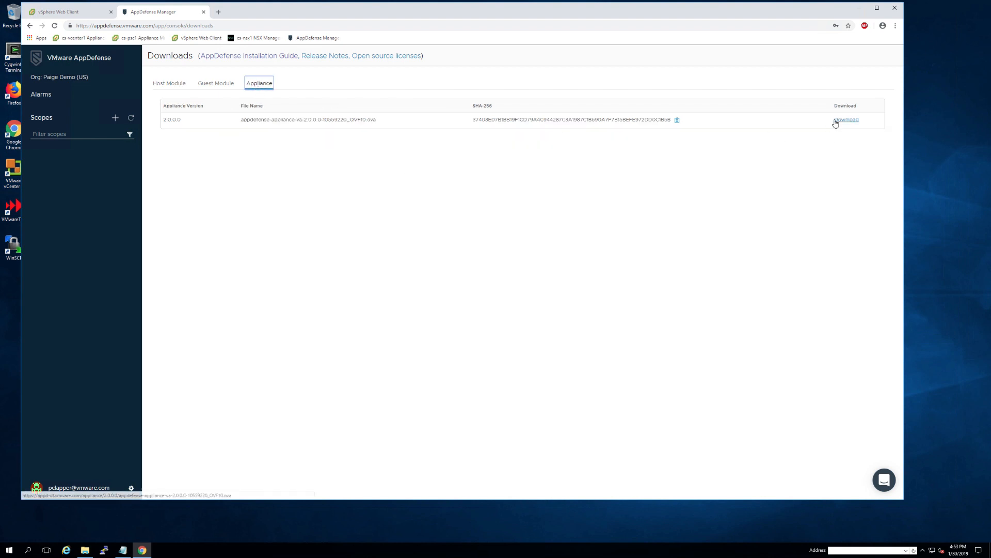
left_click(845, 119)
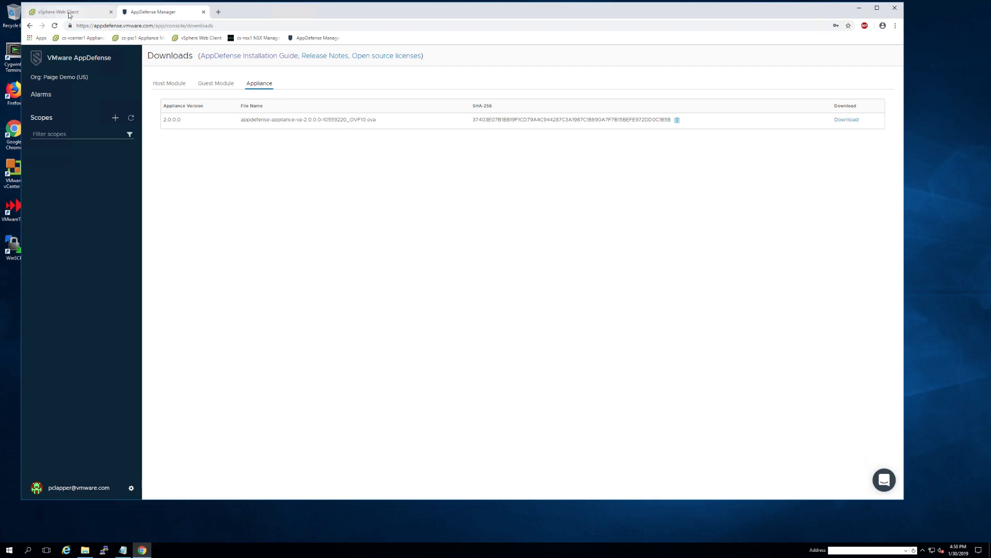
Deploy the local AppDefense OVA as VM cs-appdefense2.0 in datacenter cs-dc1.
left_click(56, 12)
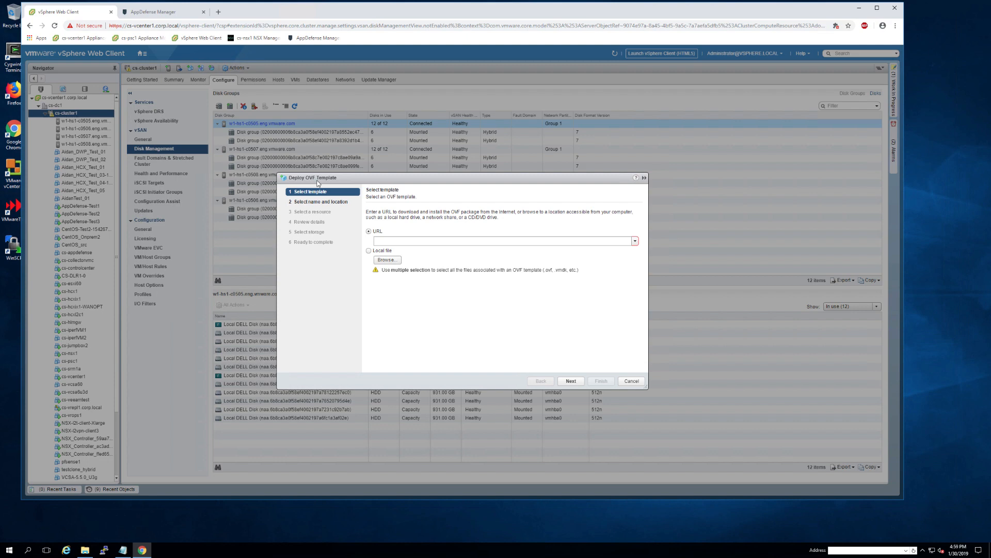
left_click(387, 260)
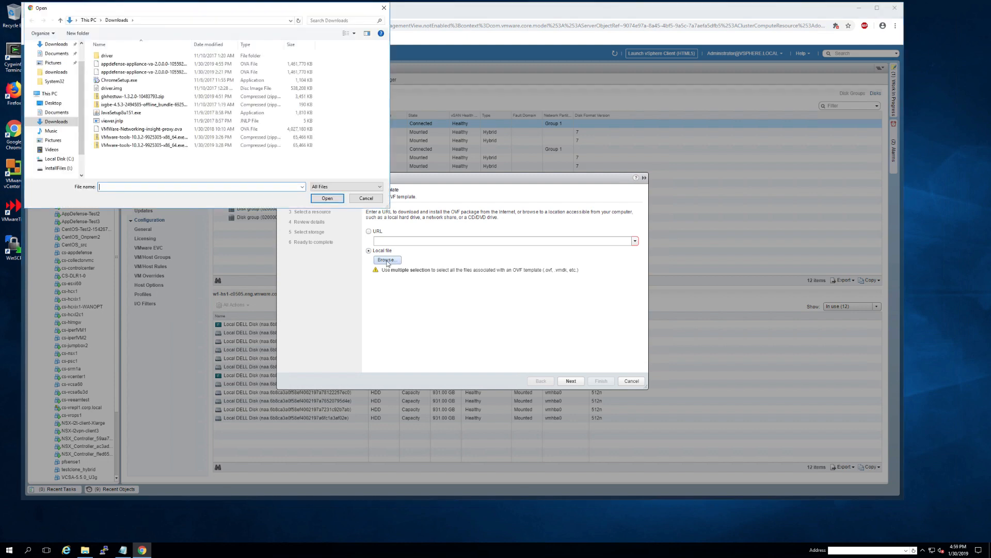
left_click(327, 198)
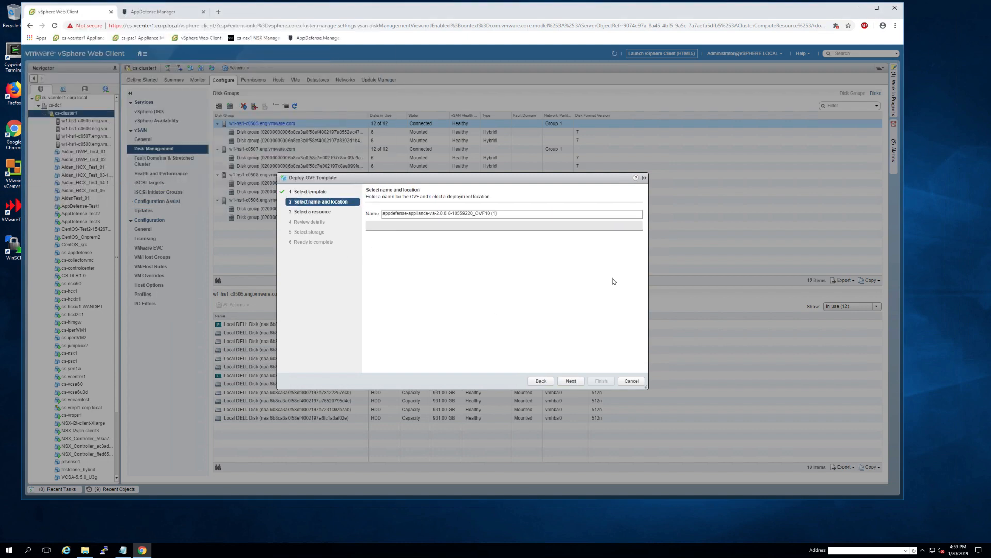
type("cs-appdefense2.0")
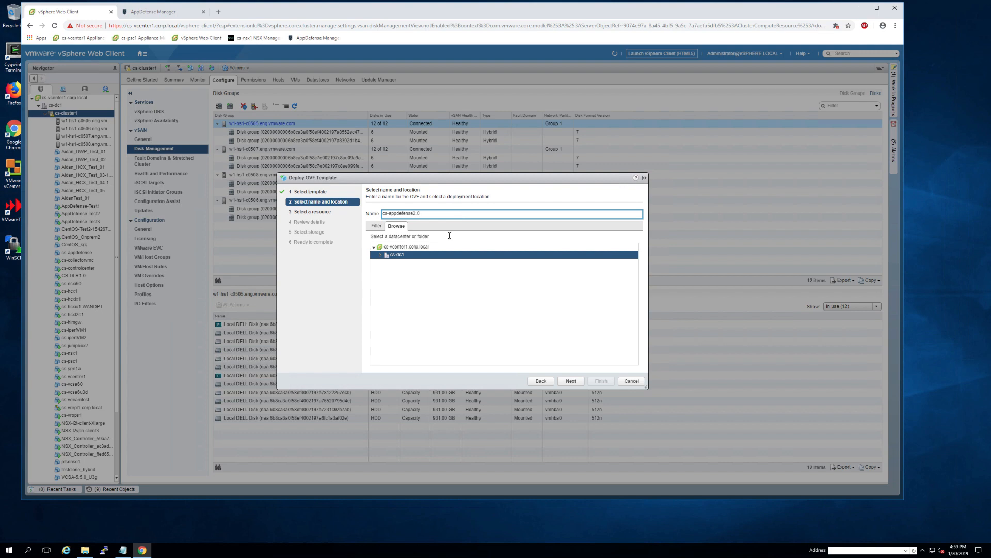
Place the appliance on compute resource cs-cluster1 and pass the template details.
left_click(569, 380)
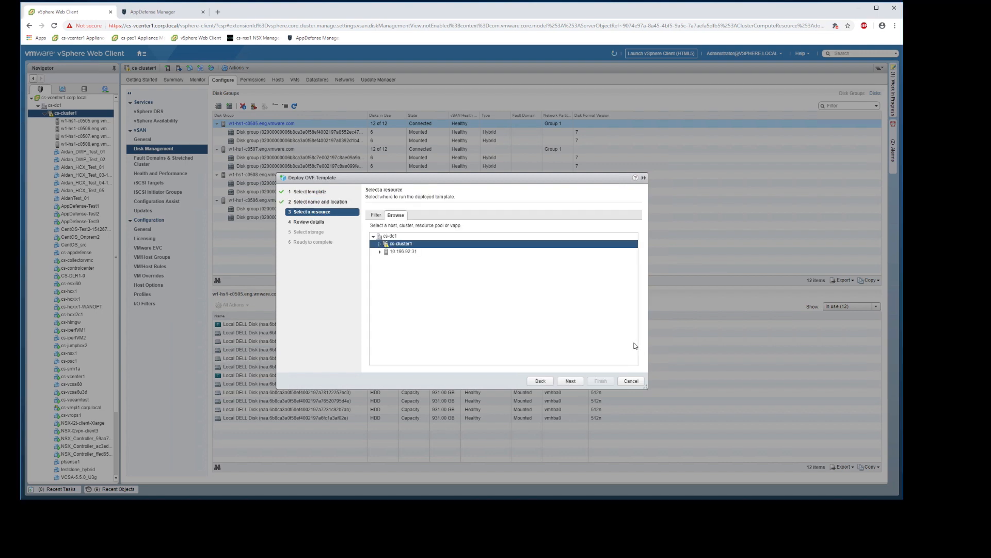
left_click(569, 381)
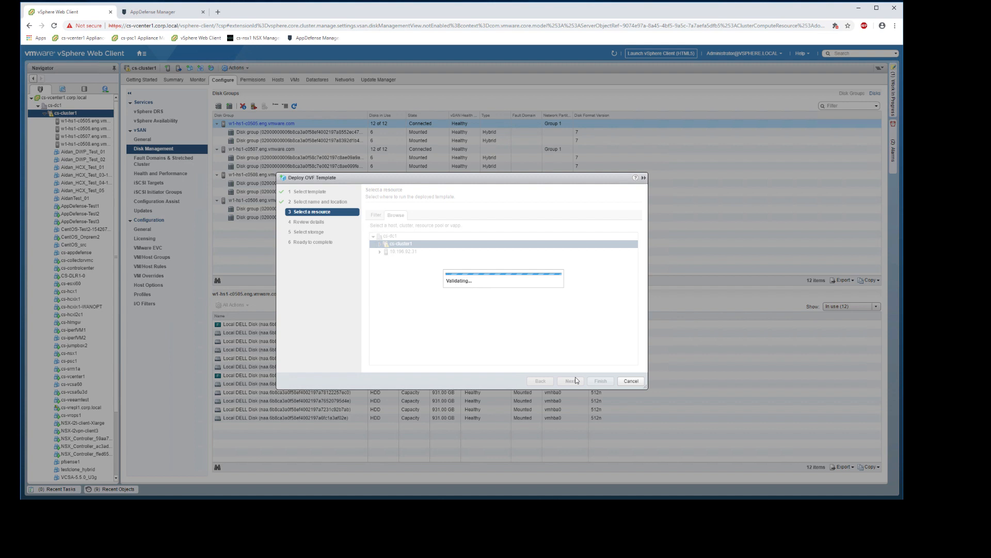
left_click(568, 381)
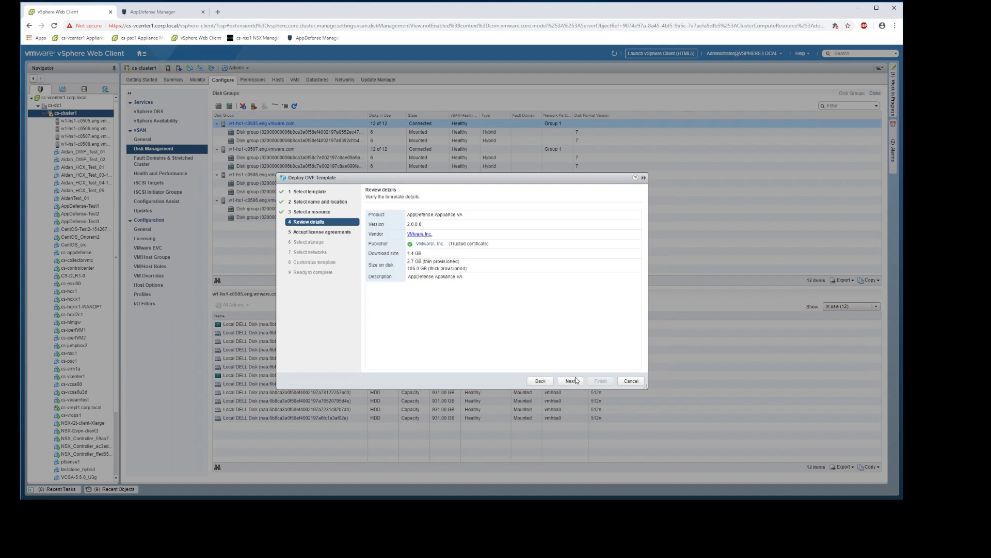
left_click(569, 380)
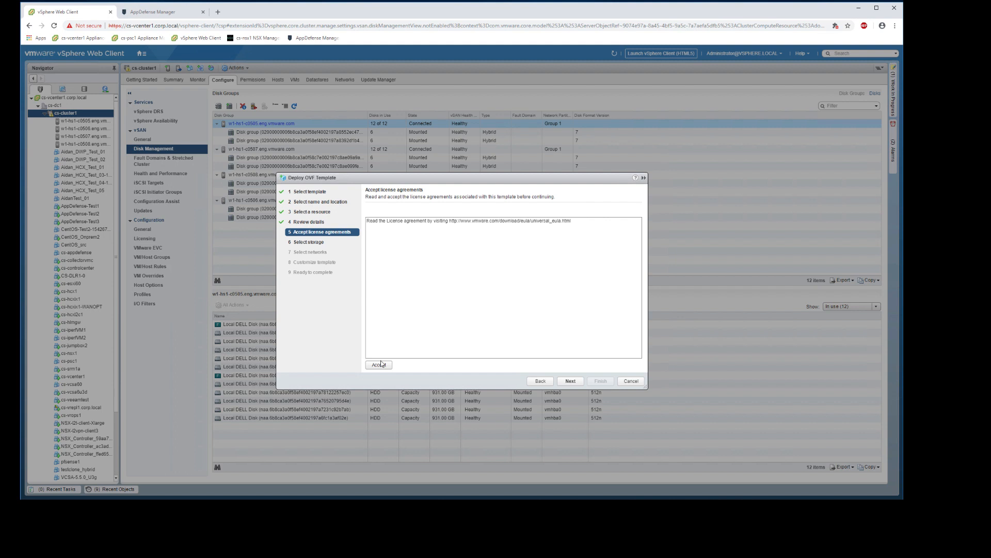
Accept the license, choose storage, and set the VLAN destination network.
left_click(569, 381)
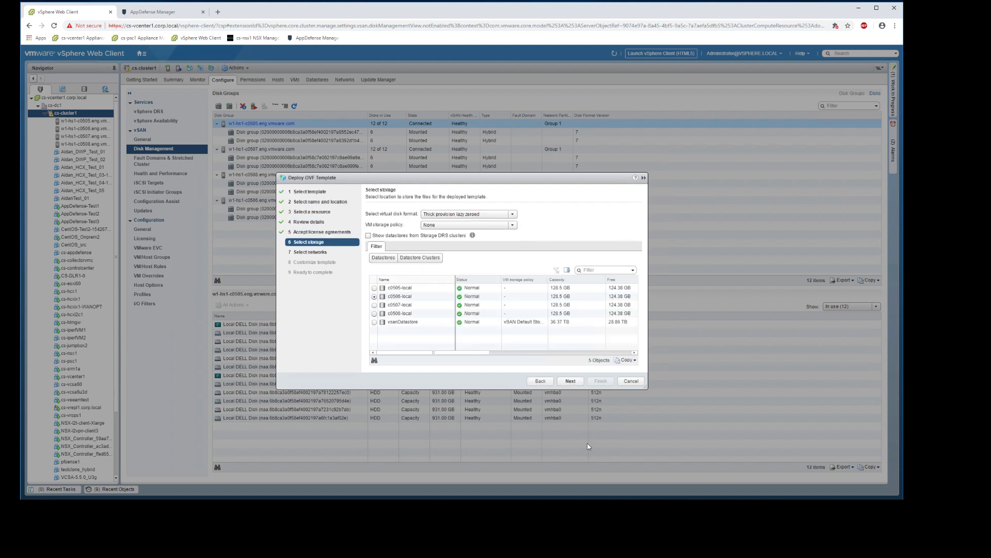
left_click(569, 380)
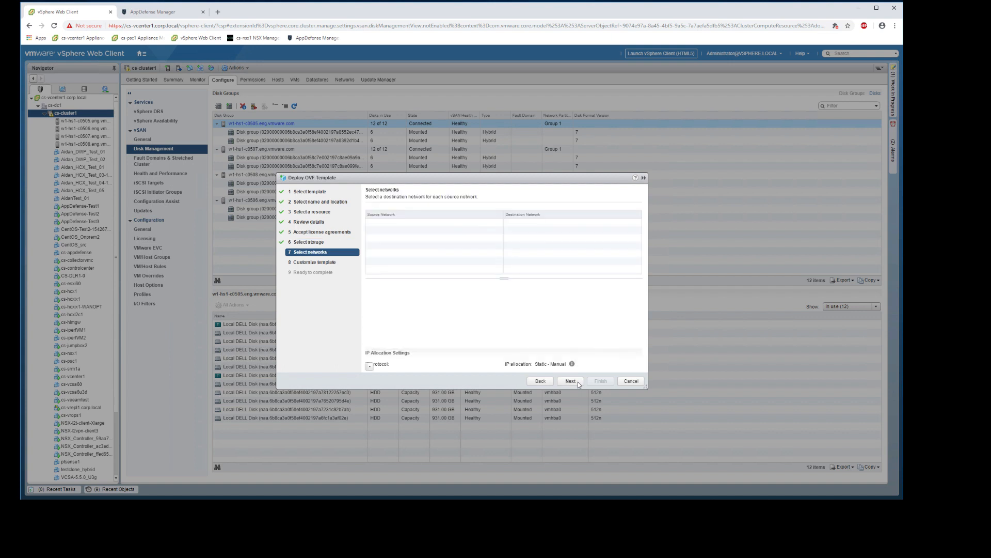
left_click(632, 223)
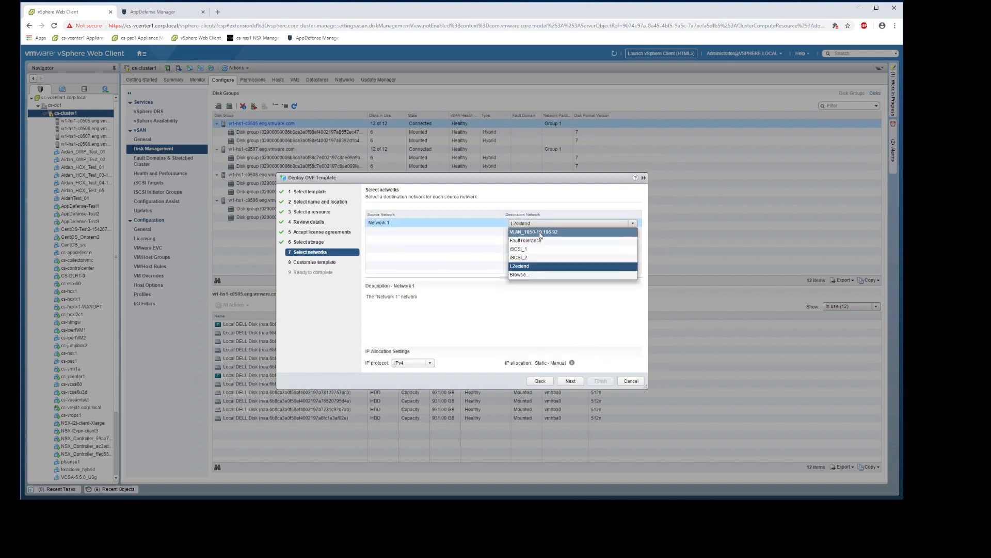
left_click(569, 380)
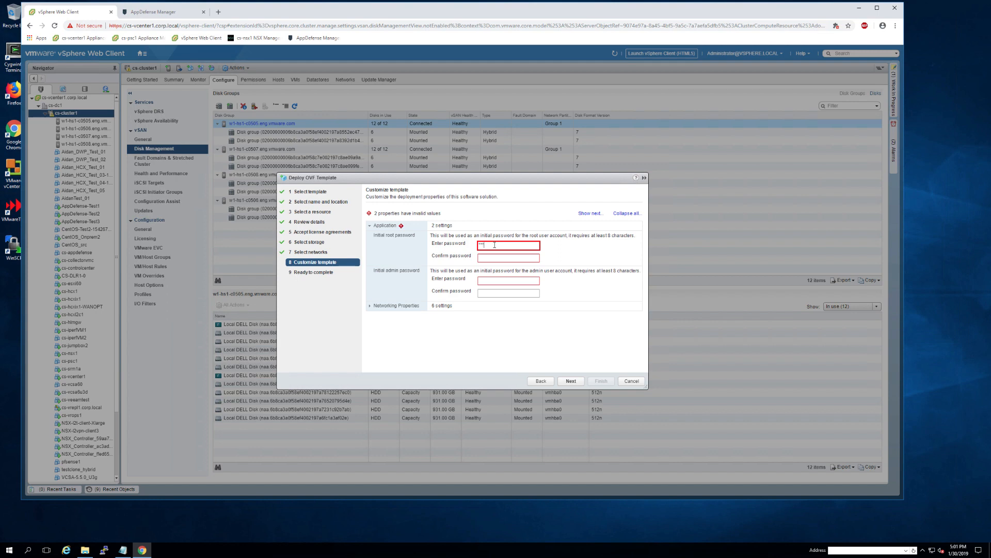
Enter and confirm the root password, then begin the admin password fields.
type("password")
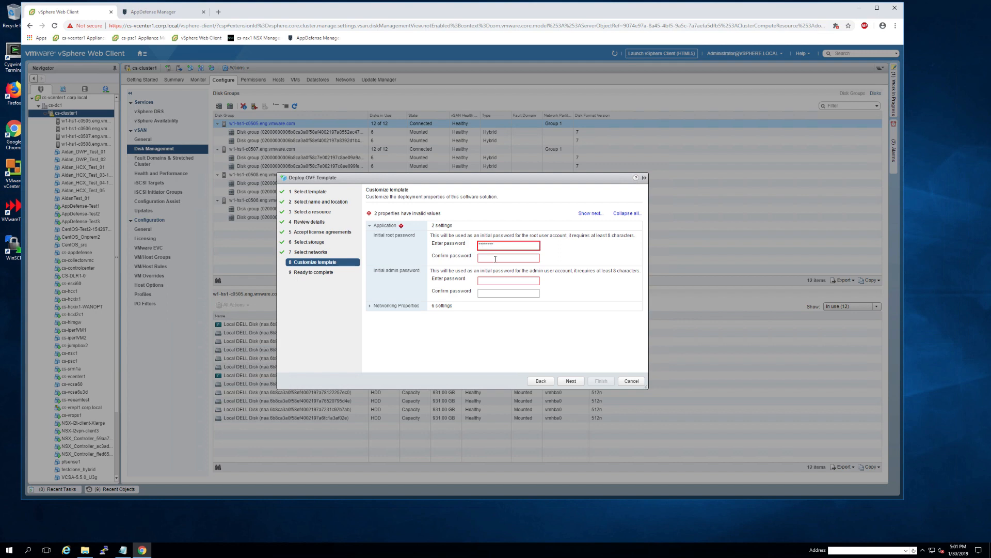
type("*")
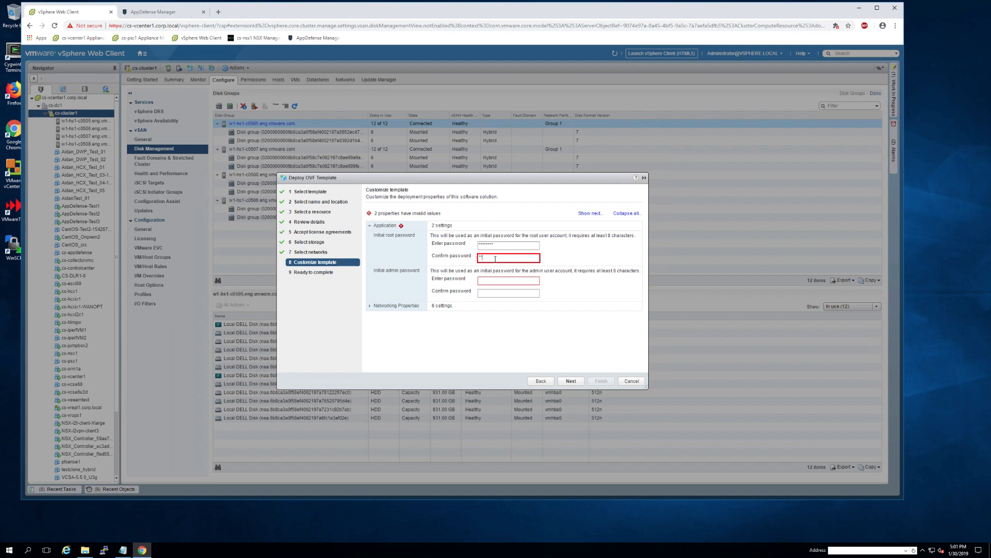
type("********")
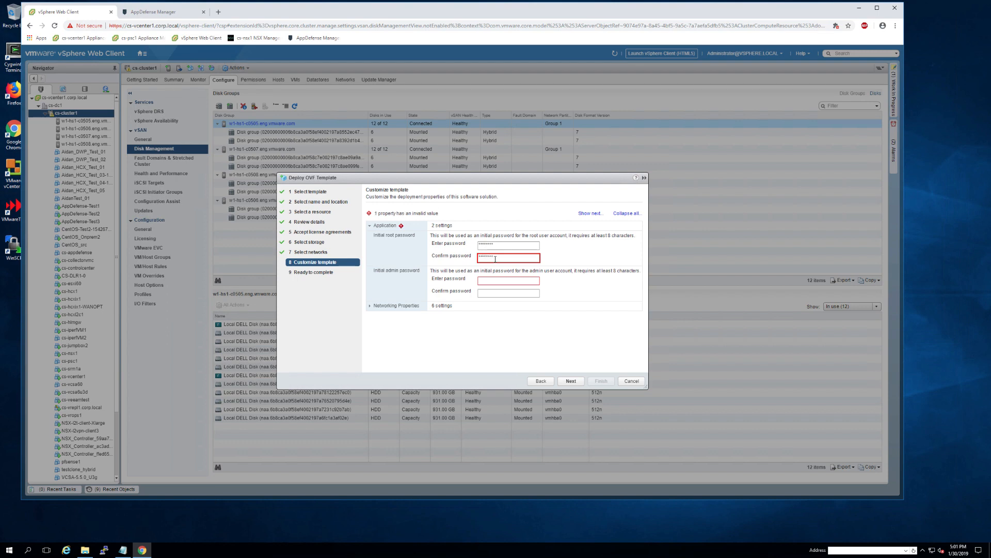
left_click(507, 280)
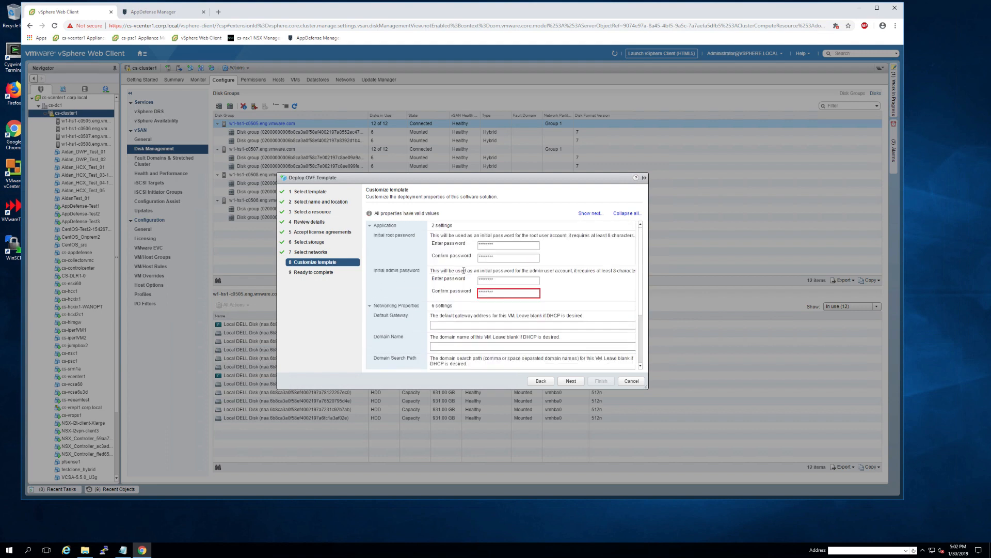
Set gateway 10.196.92.253, domain corp.local, DNS 10.196.92.10, IP 10.196.92.44 and netmask.
type("10.196.")
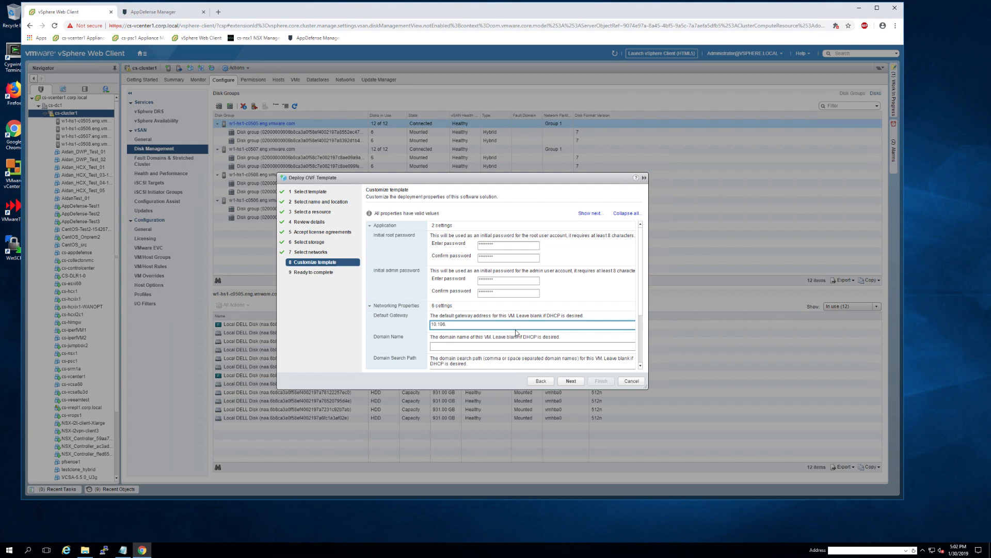
scroll("down", 3)
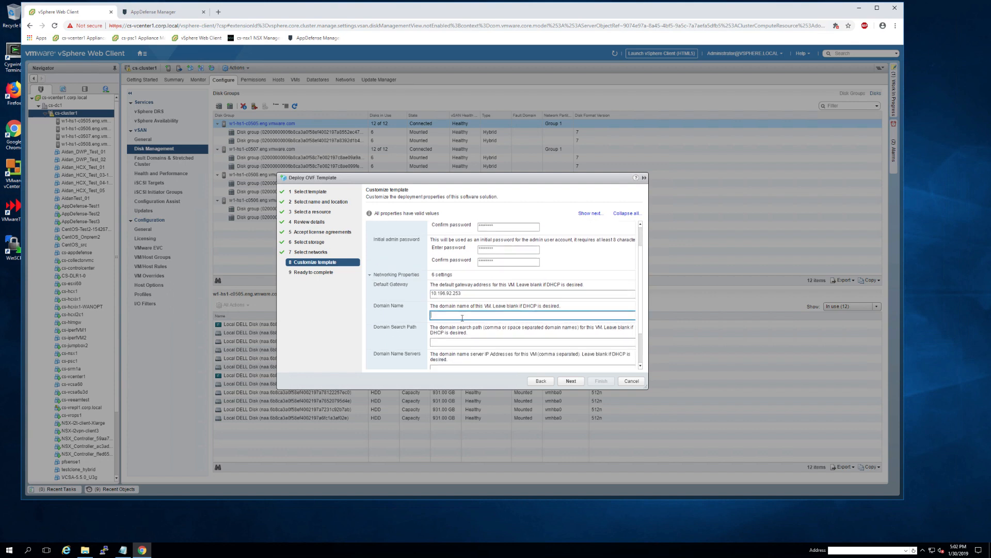
type("corp.local")
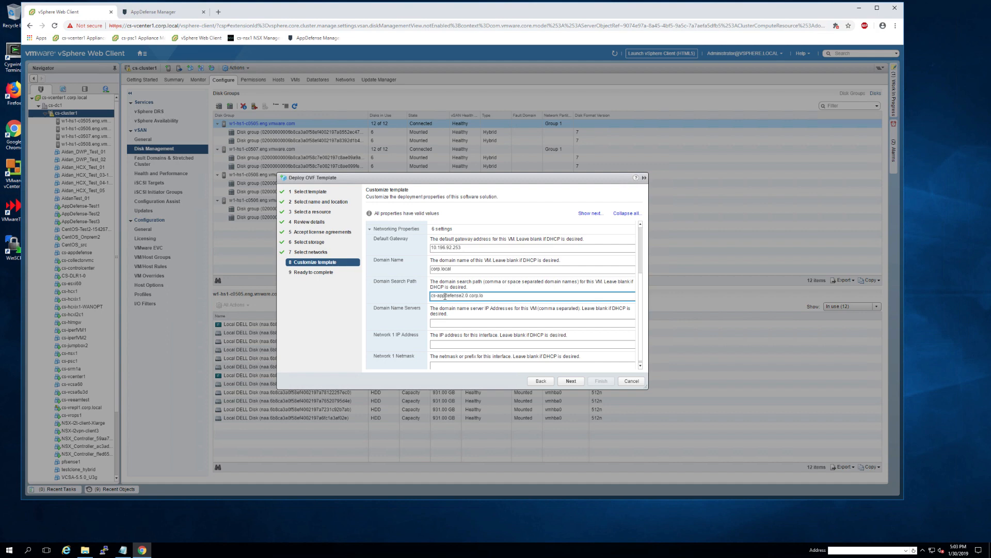
type("10.196.92.10")
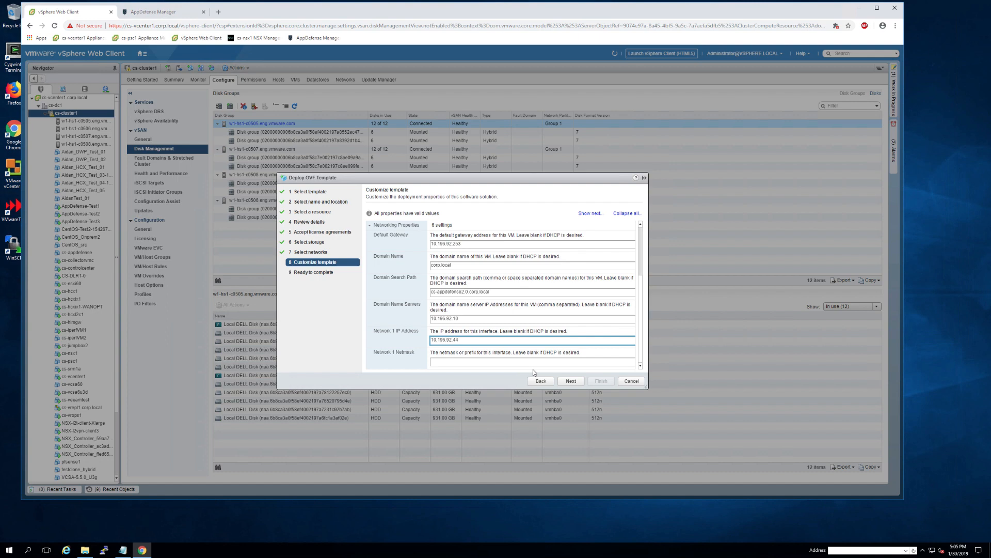
type("255.255")
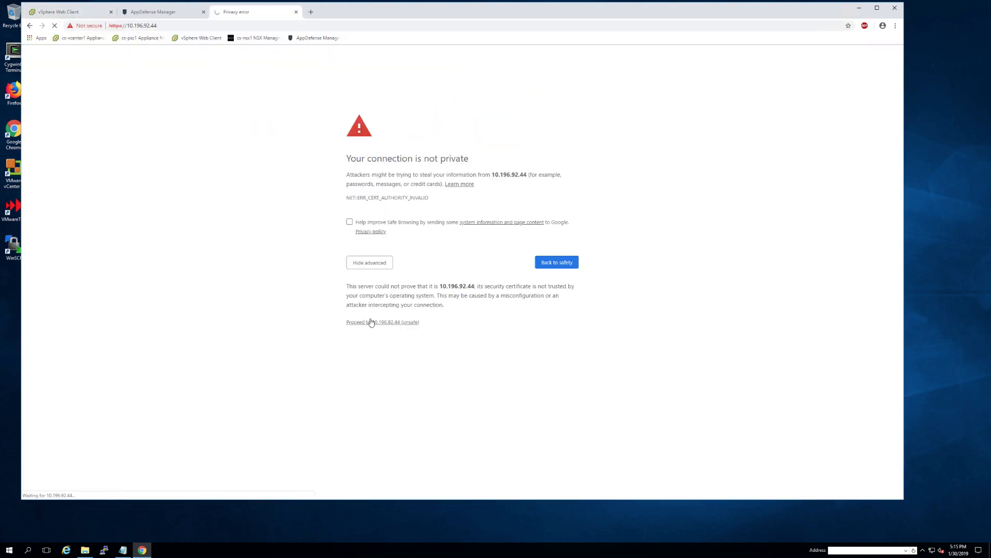
Bypass the certificate warning and sign in to the appliance console as admin.
left_click(383, 322)
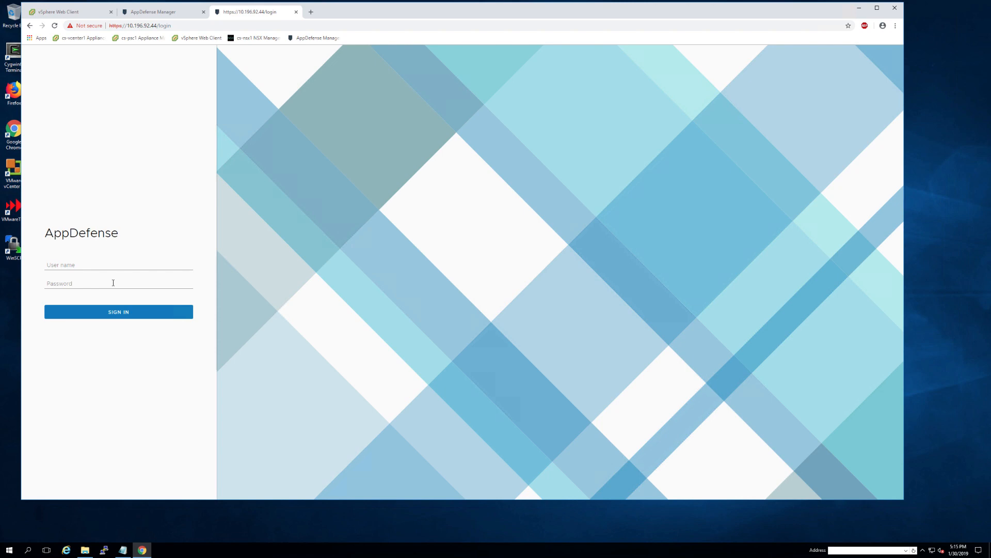
type("a")
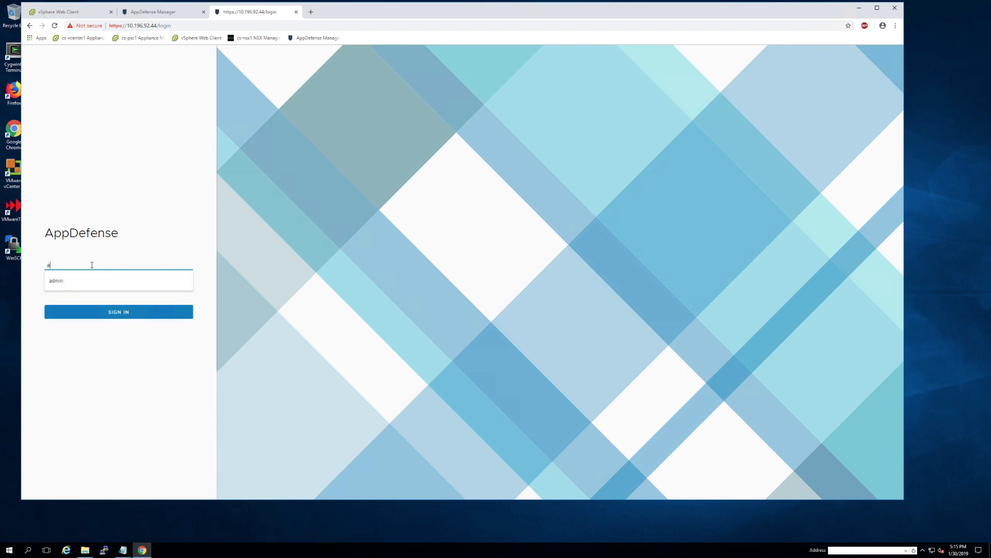
left_click(55, 280)
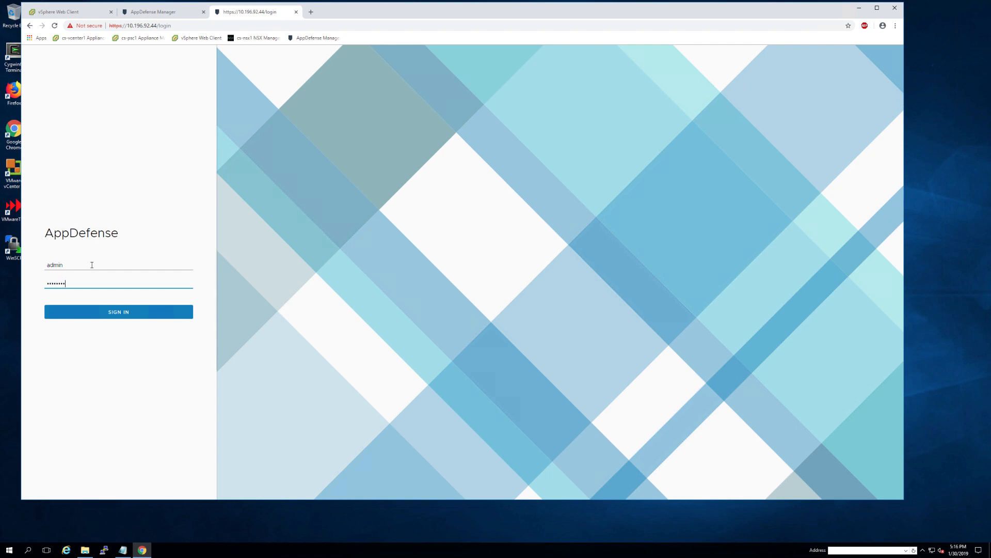
left_click(118, 311)
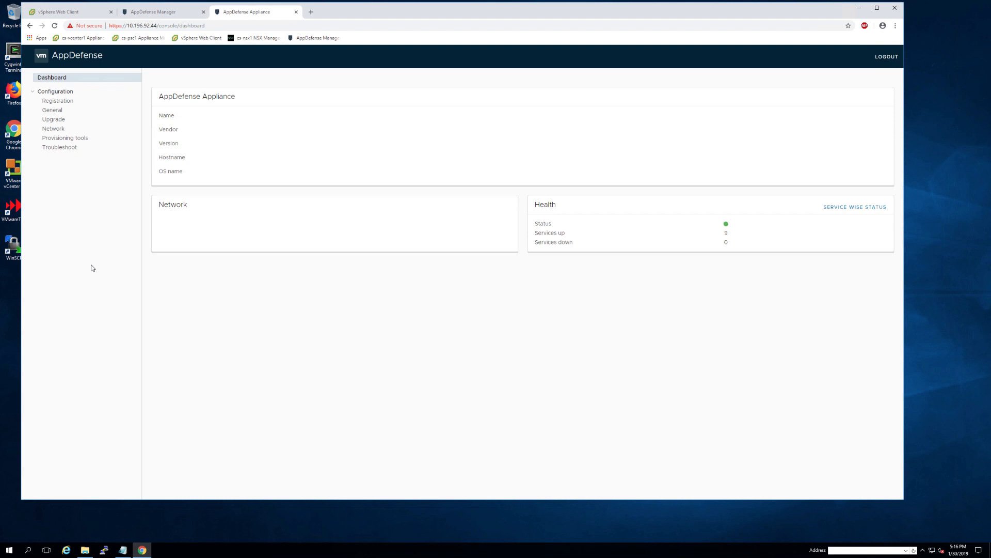
mouse_move(58, 101)
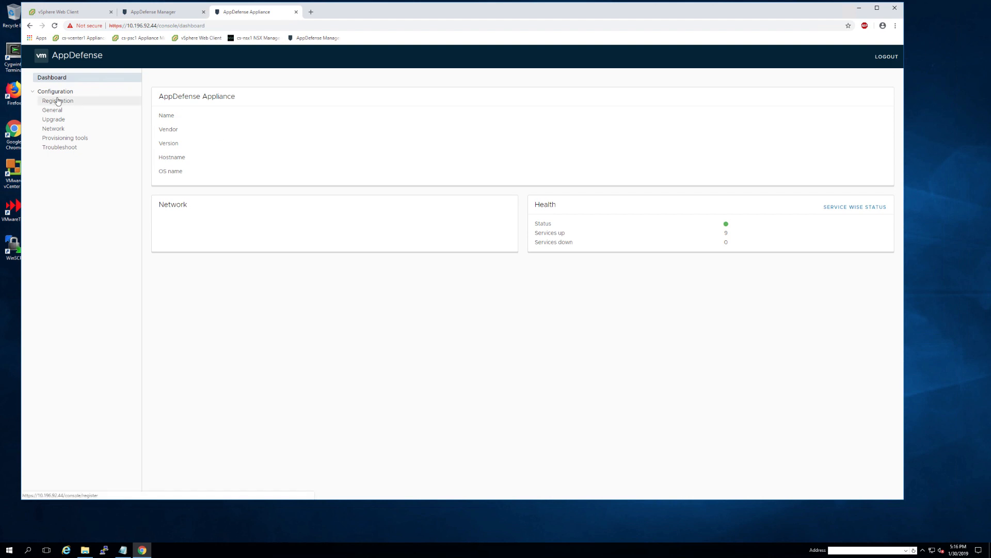
Edit the AppDefense Manager registration and set connectivity mode to SAAS.
left_click(58, 101)
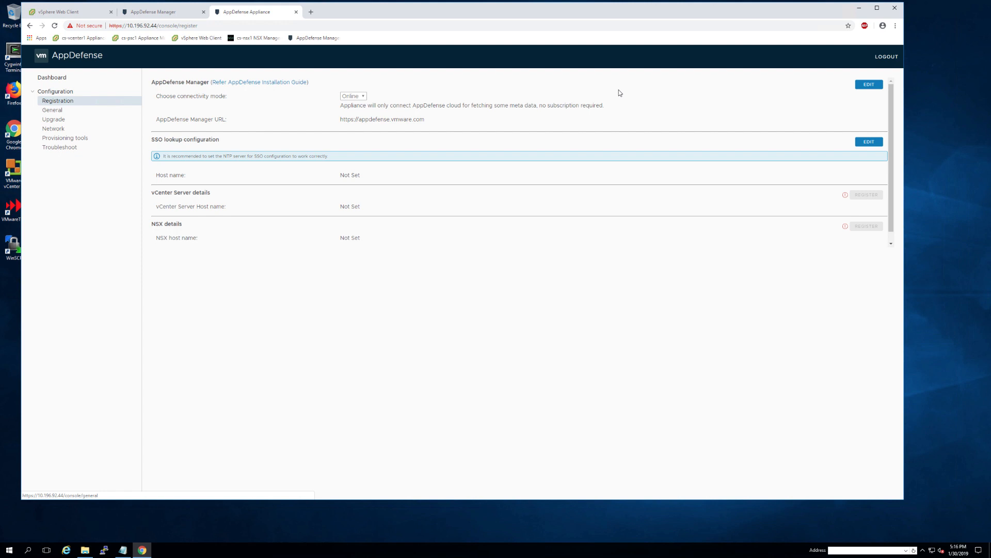
left_click(869, 84)
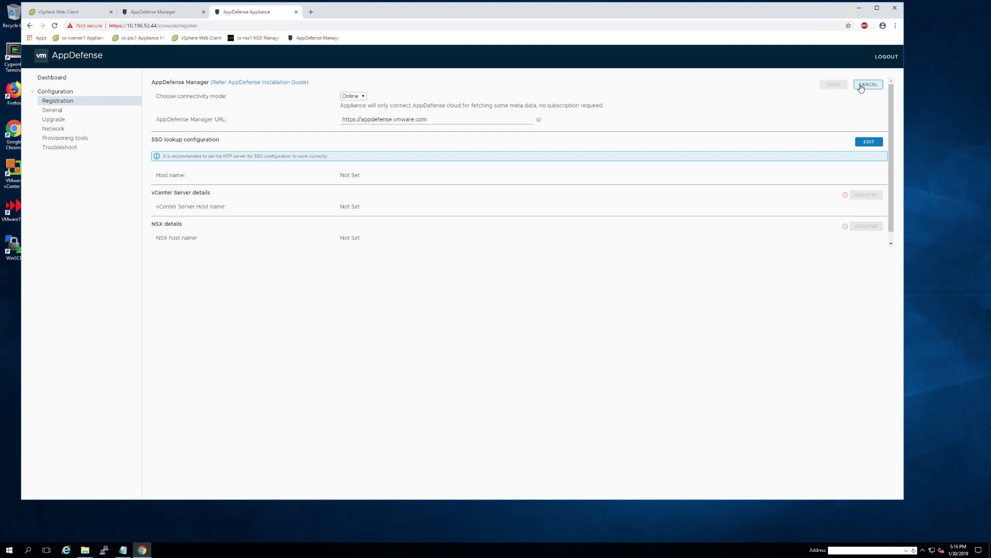
left_click(352, 96)
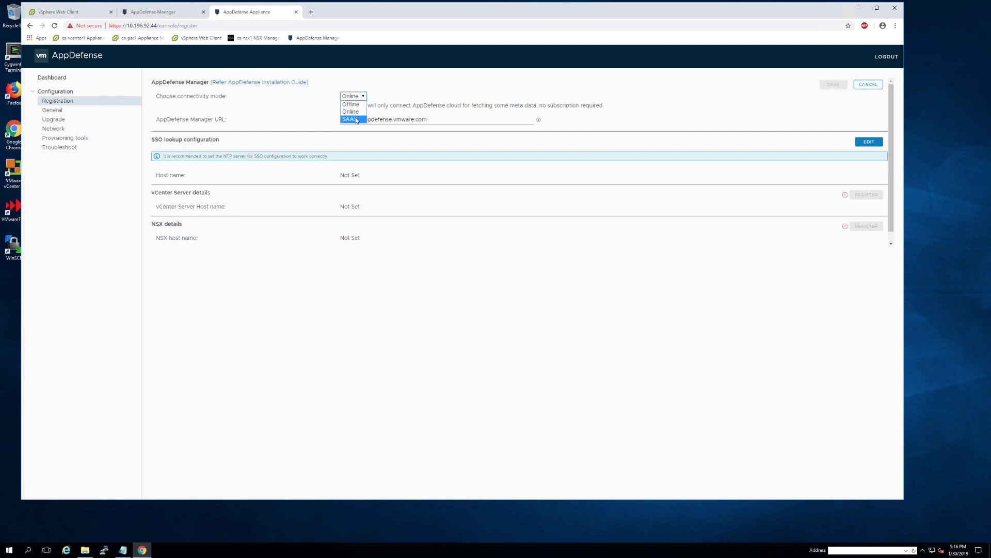
left_click(350, 119)
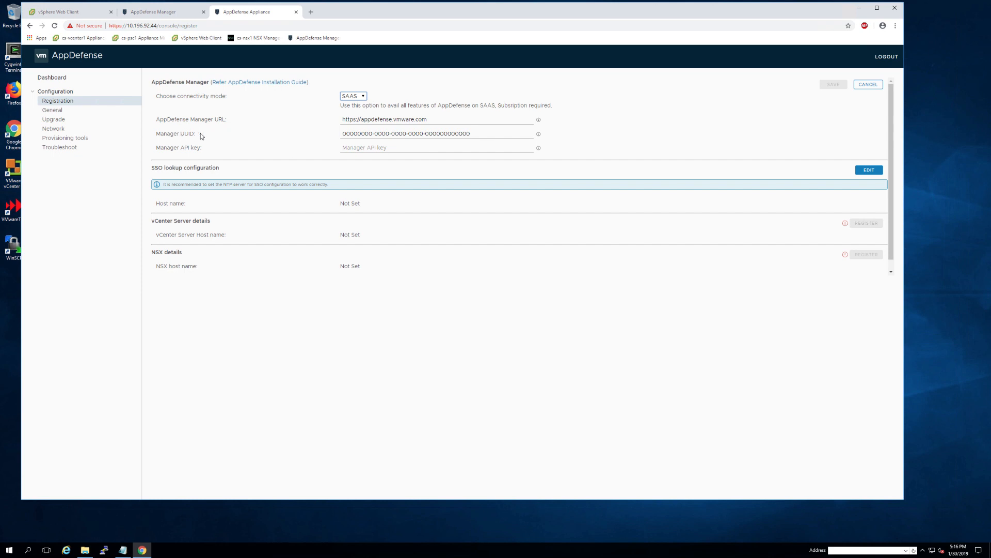
mouse_move(226, 144)
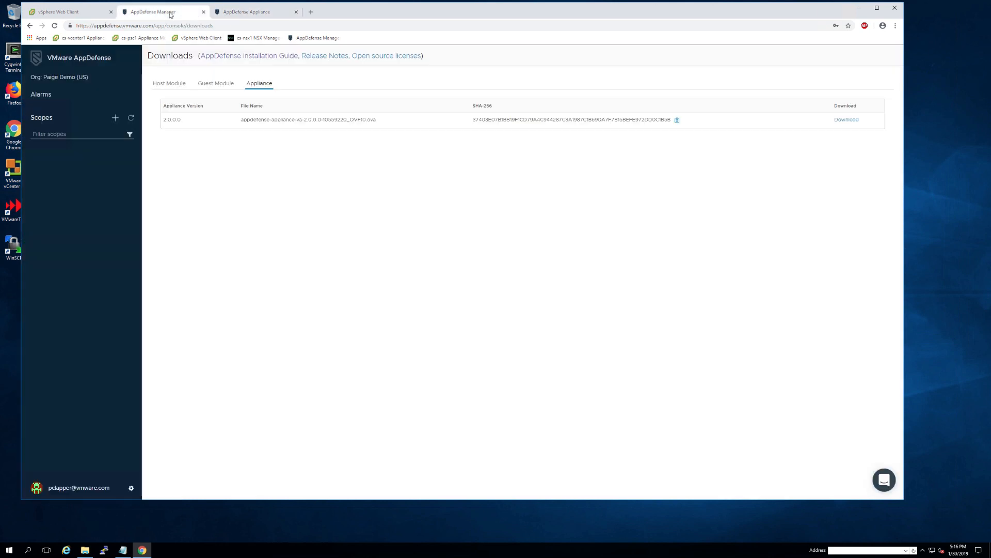
mouse_move(241, 118)
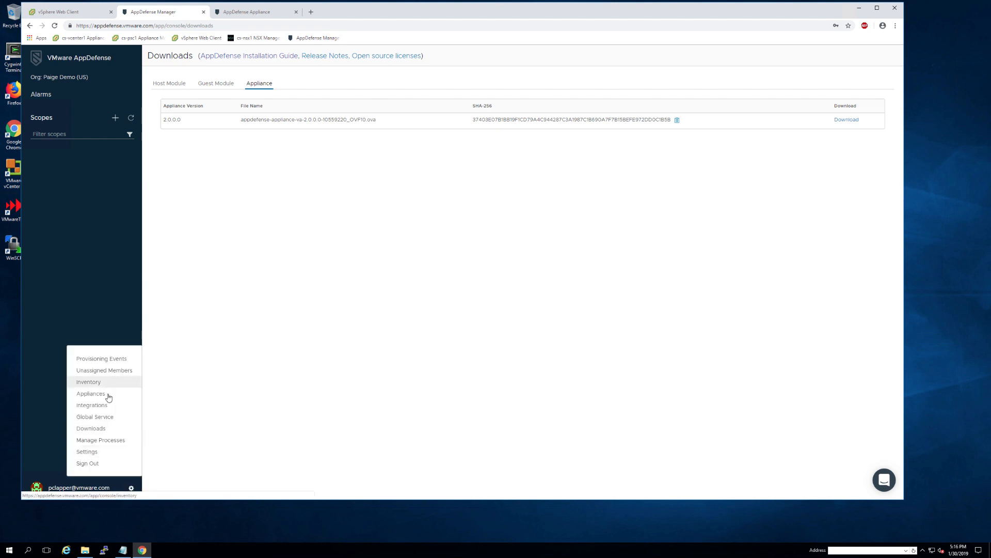
Provision a new appliance named cs-appdefense2.0 from the Appliances page.
left_click(91, 393)
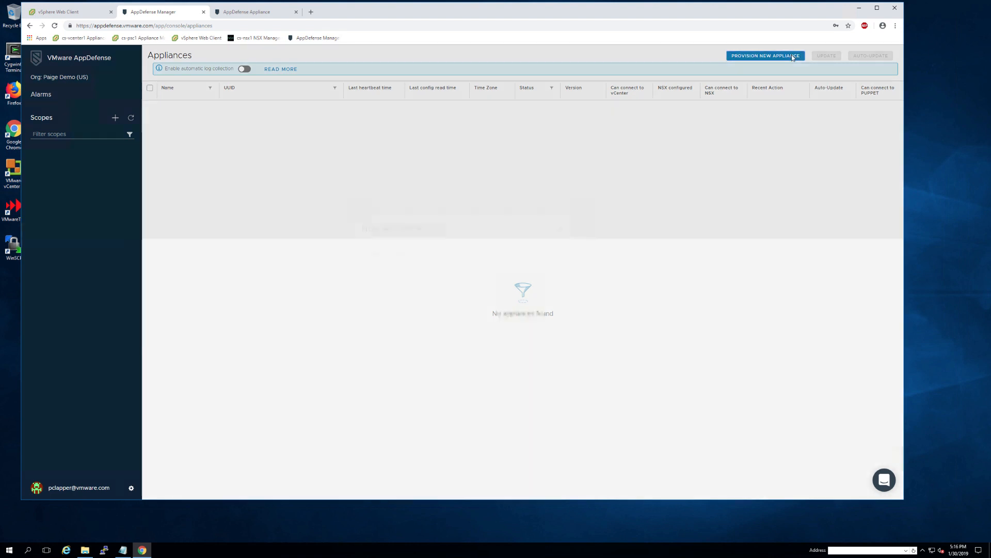
left_click(765, 55)
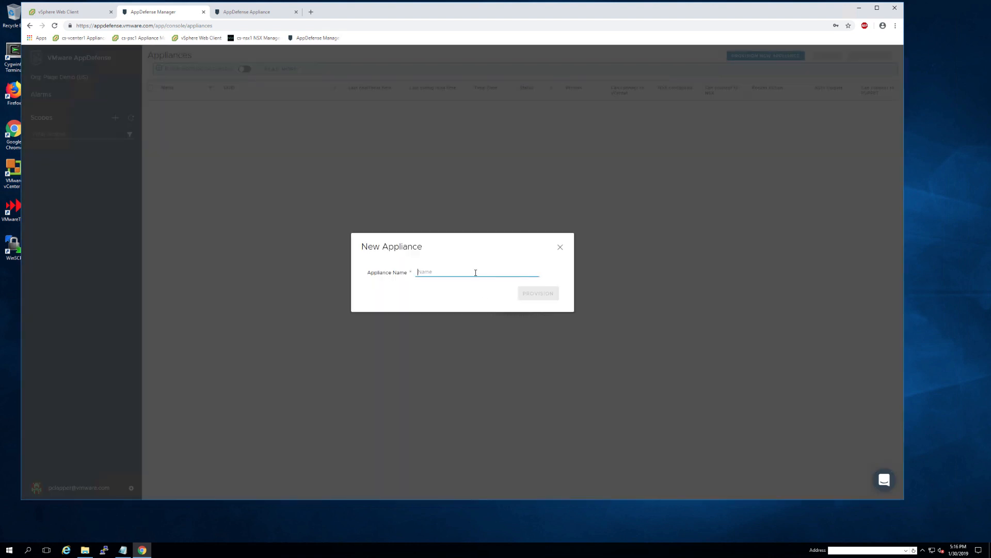
type("cs-appdef")
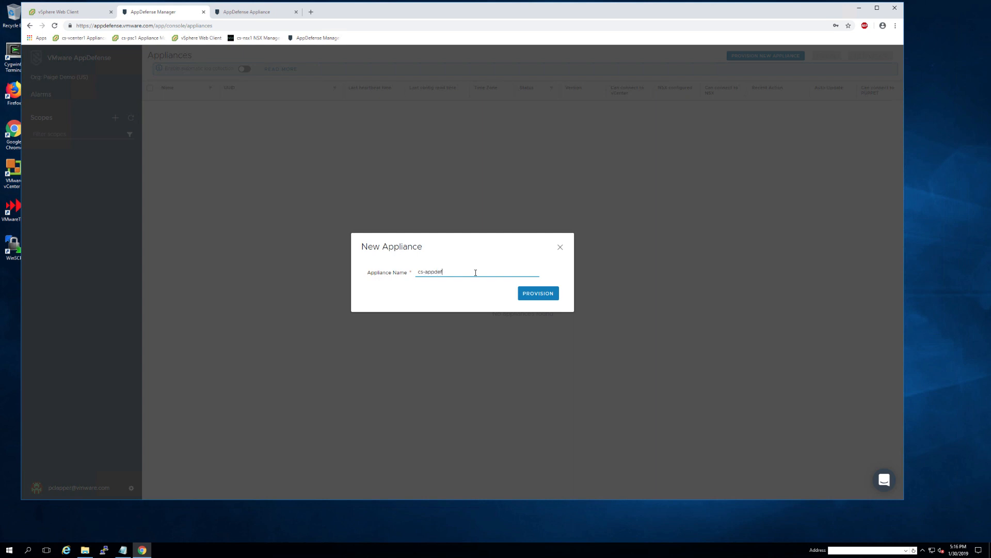
type("ense2.0")
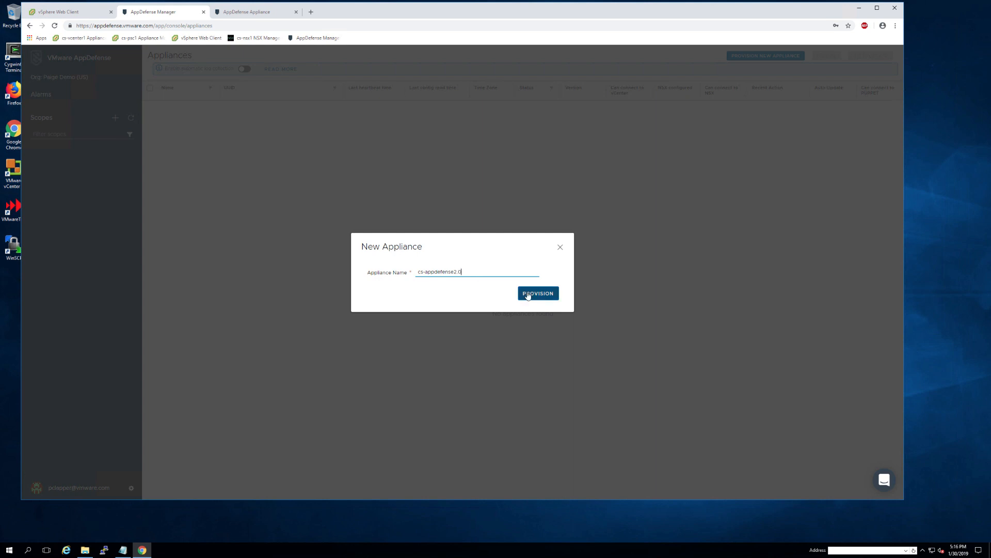
left_click(537, 292)
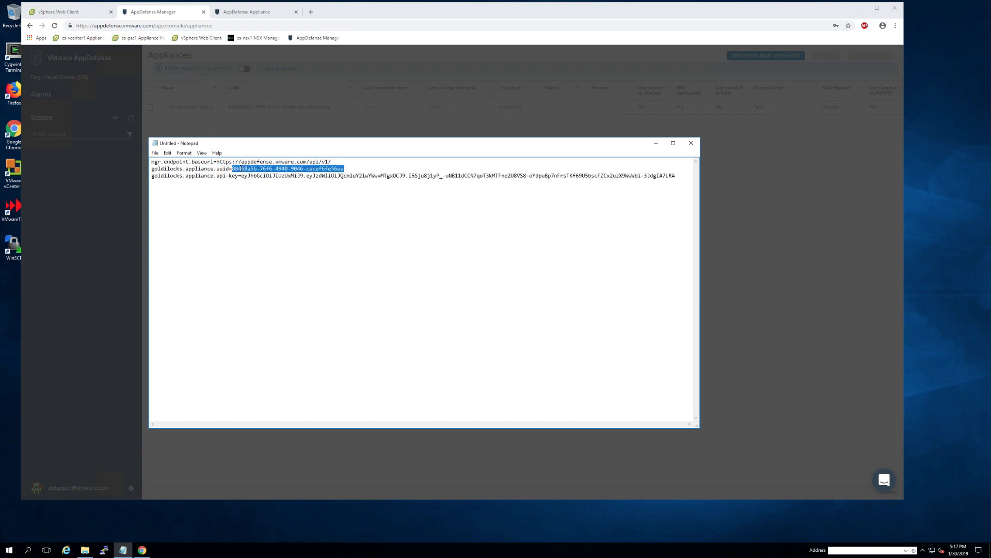
left_click(255, 11)
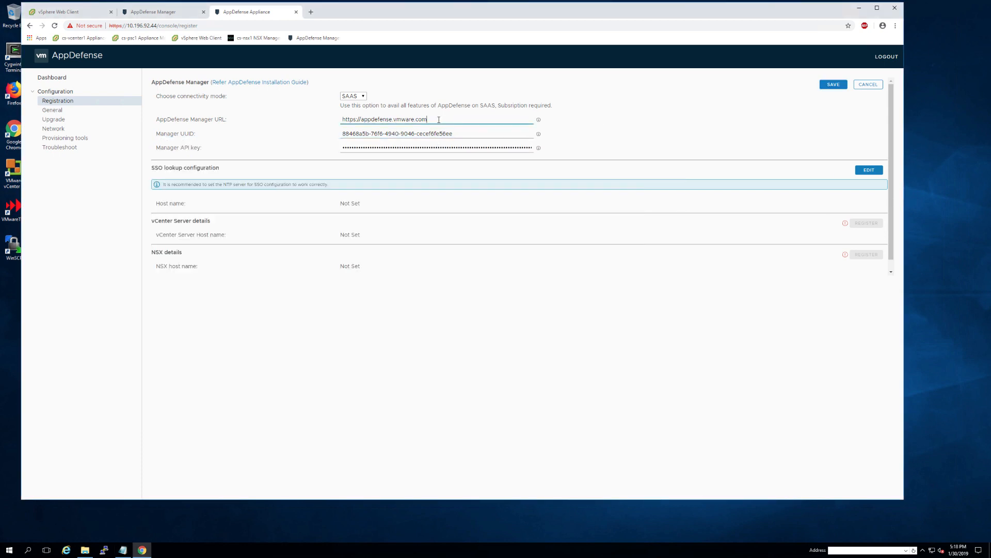
type("/api")
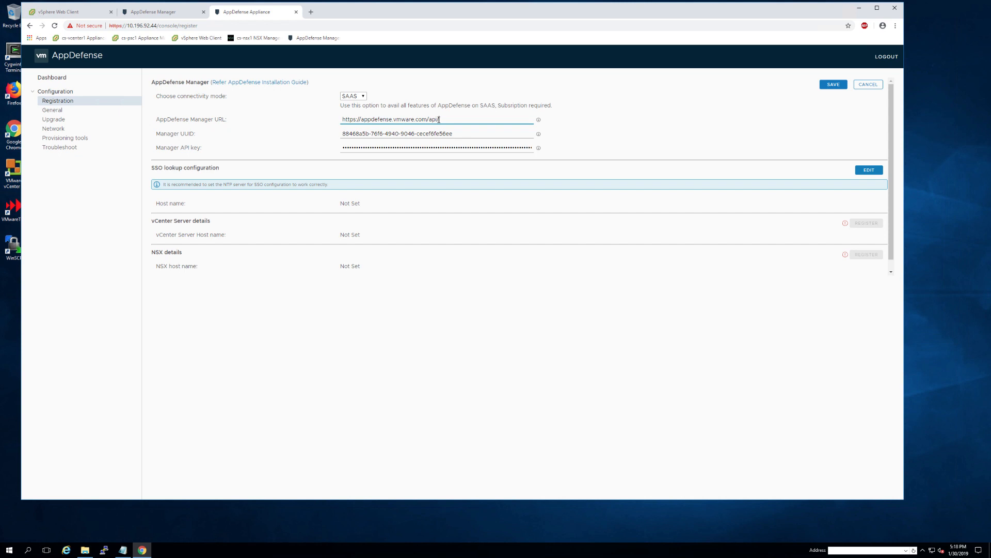
type("v1/")
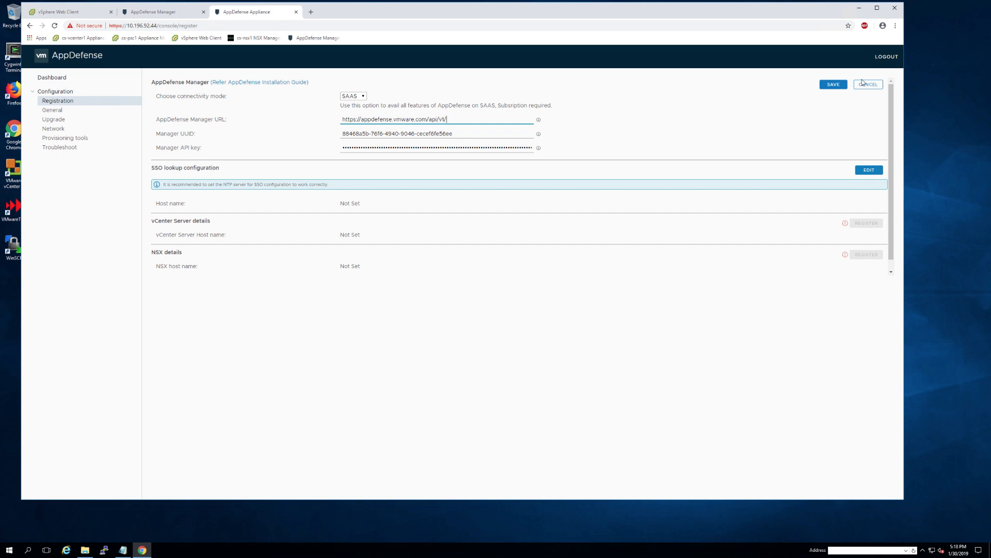
left_click(833, 84)
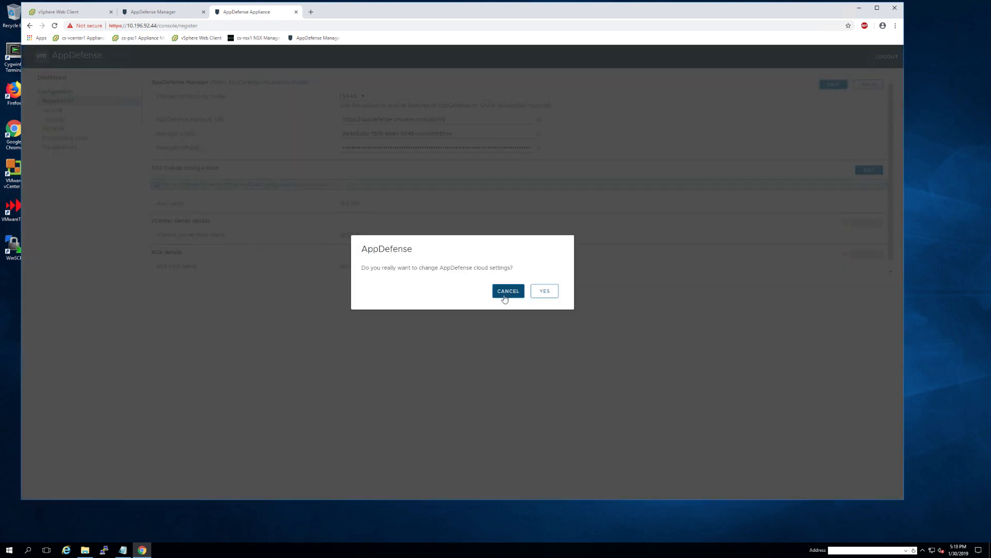
left_click(544, 291)
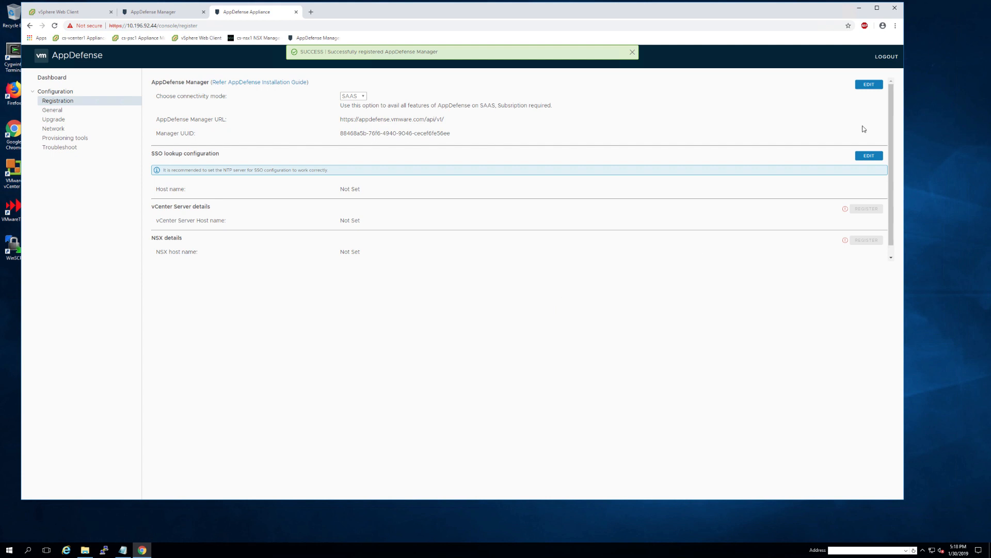
left_click(868, 156)
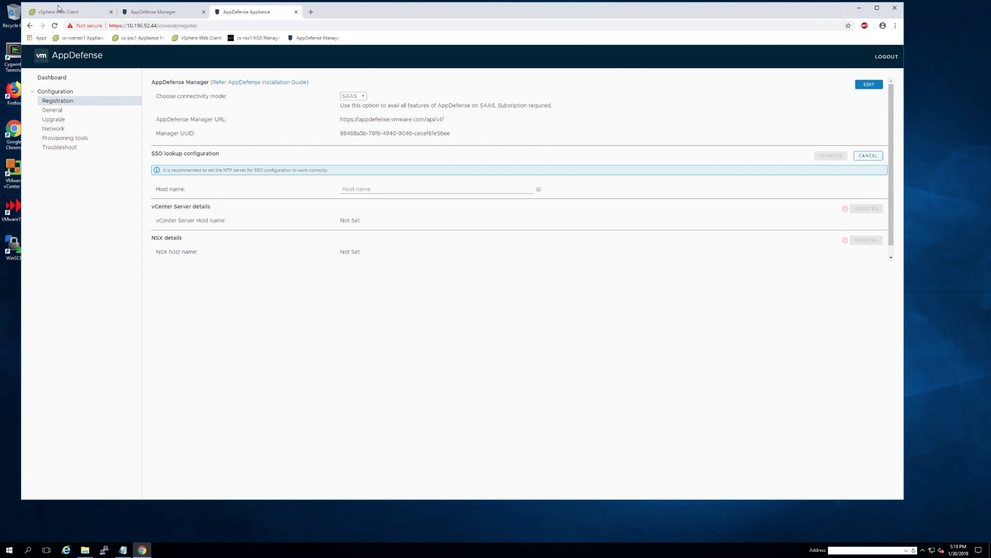
Register SSO lookup against cs-vcenter1.corp.local using the admin credentials.
left_click(66, 11)
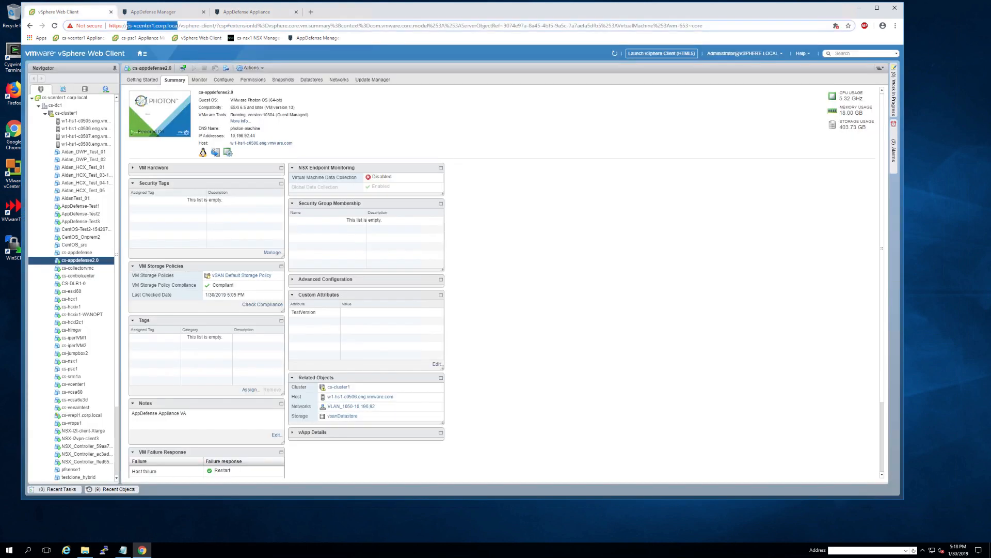
left_click(251, 11)
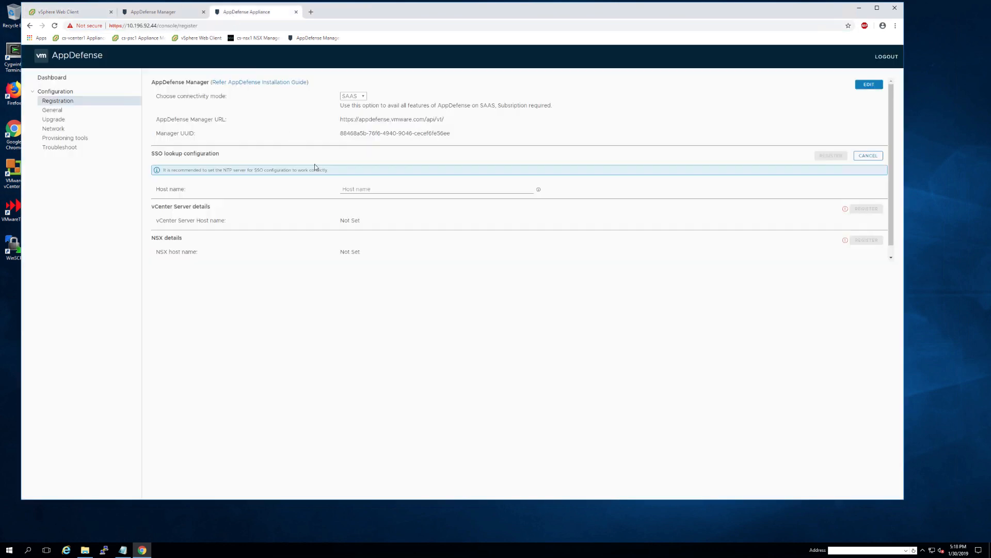
type("cs-vcenter1.corp.local")
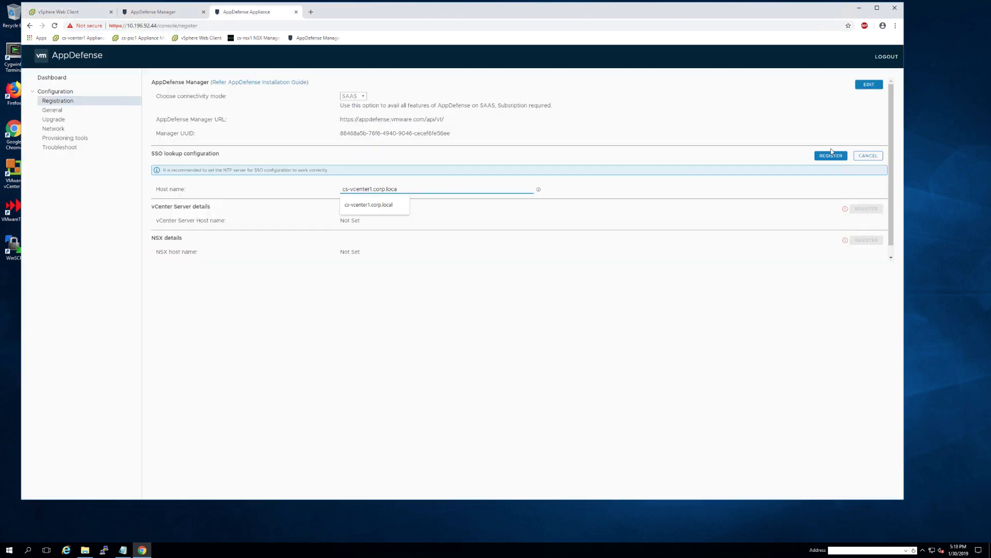
left_click(831, 156)
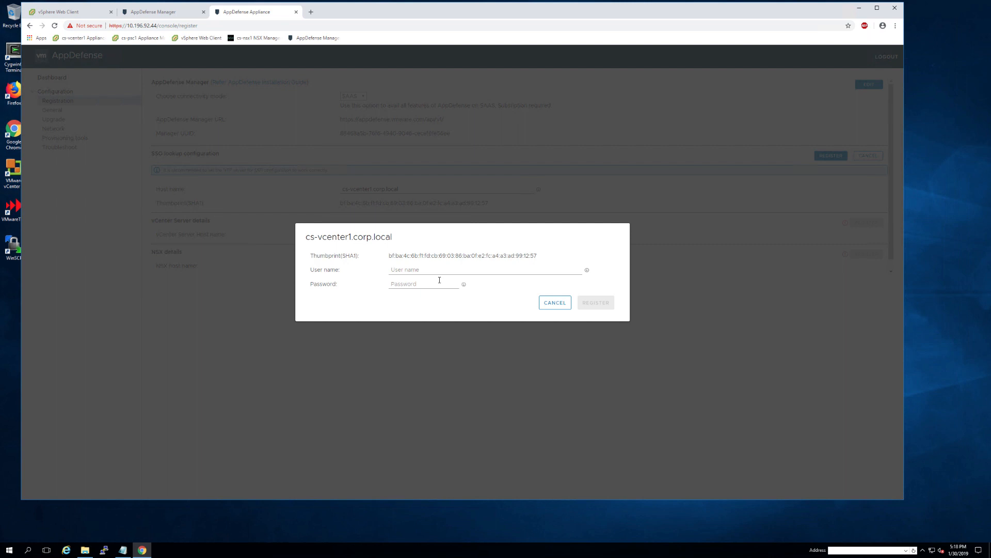
type("administrator@vsphere.local")
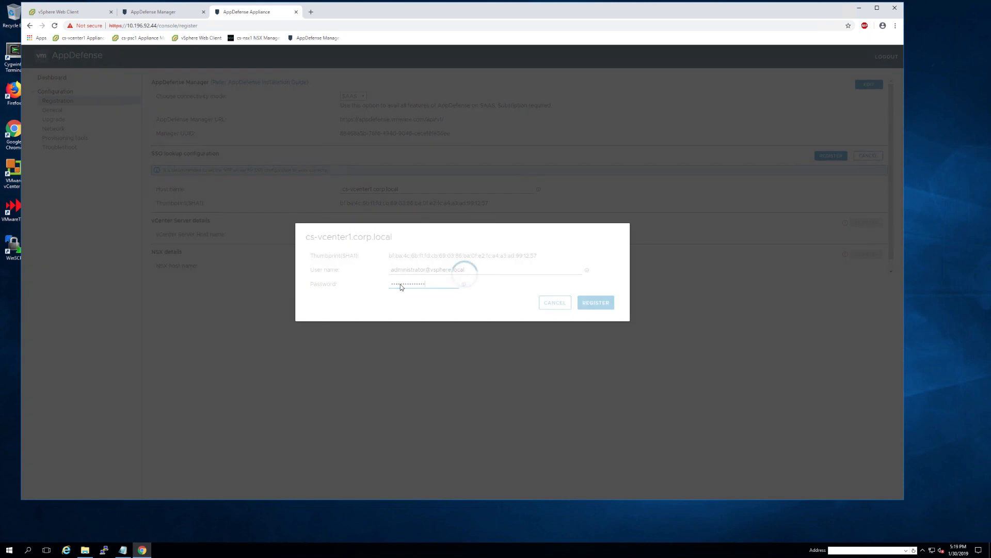
left_click(594, 303)
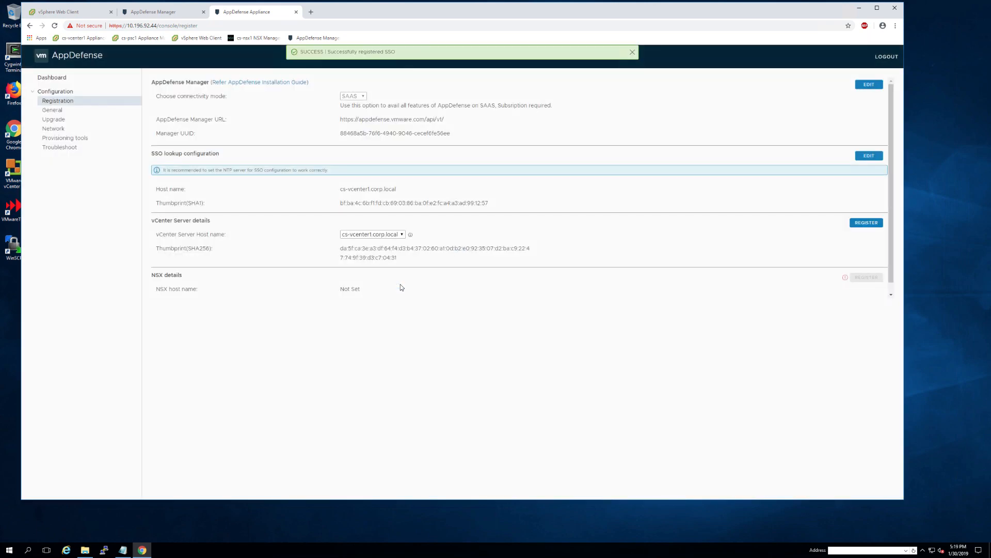
Register vCenter and NSX 10.196.92.15 on the appliance, then check the dashboard and Manager list.
left_click(631, 51)
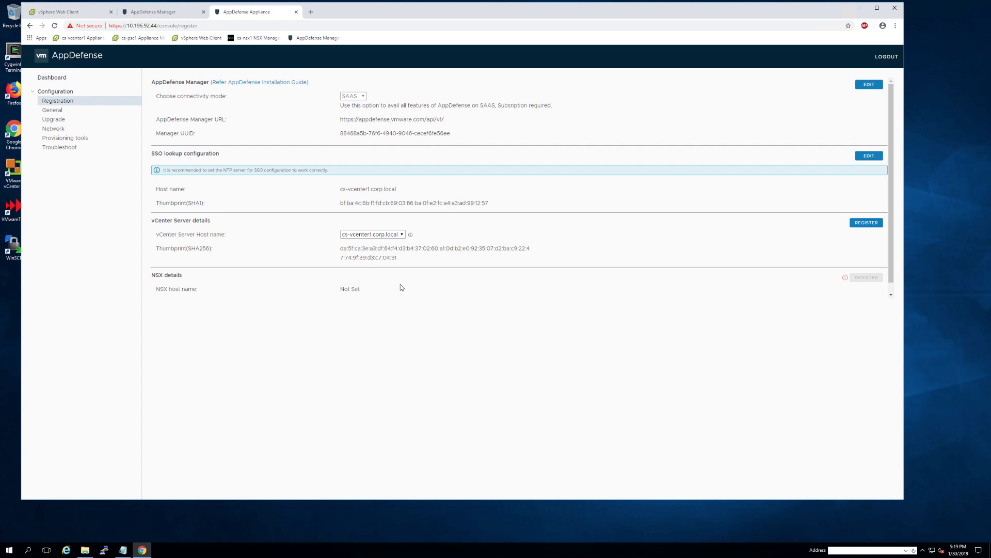
left_click(866, 222)
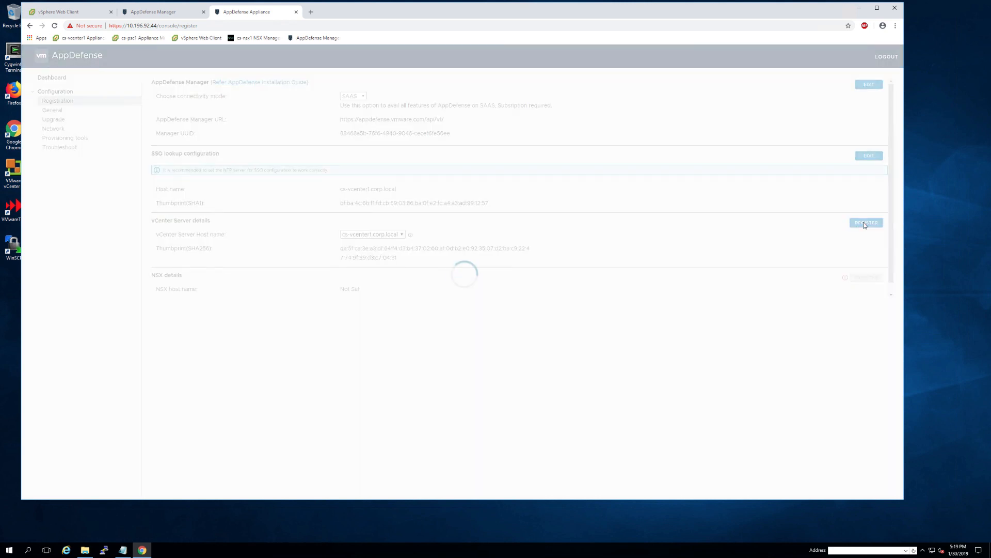
left_click(867, 223)
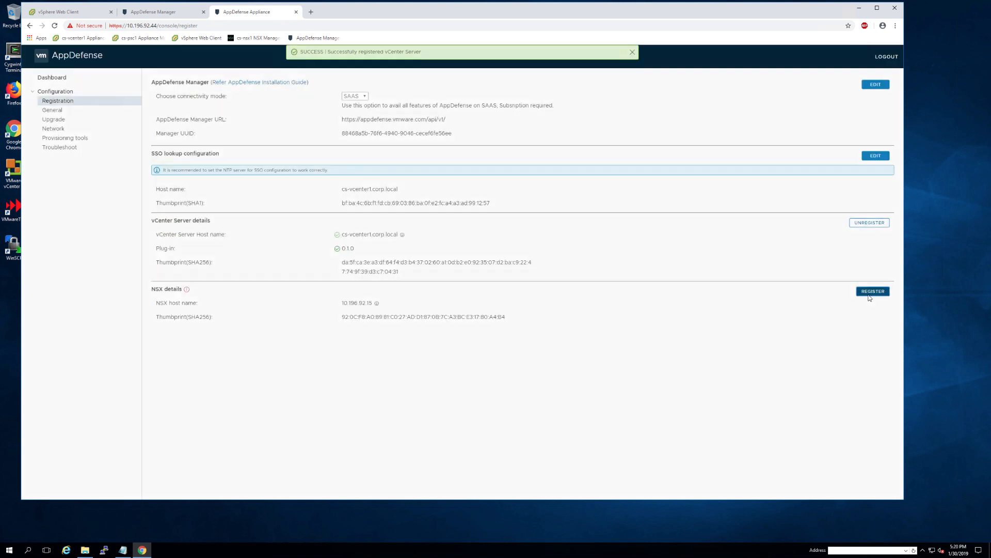
left_click(873, 291)
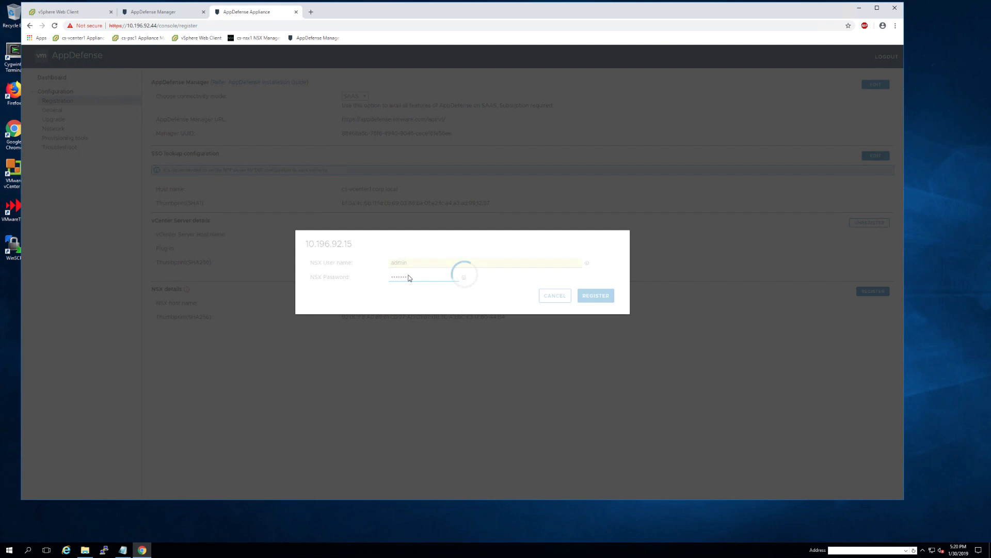
left_click(595, 296)
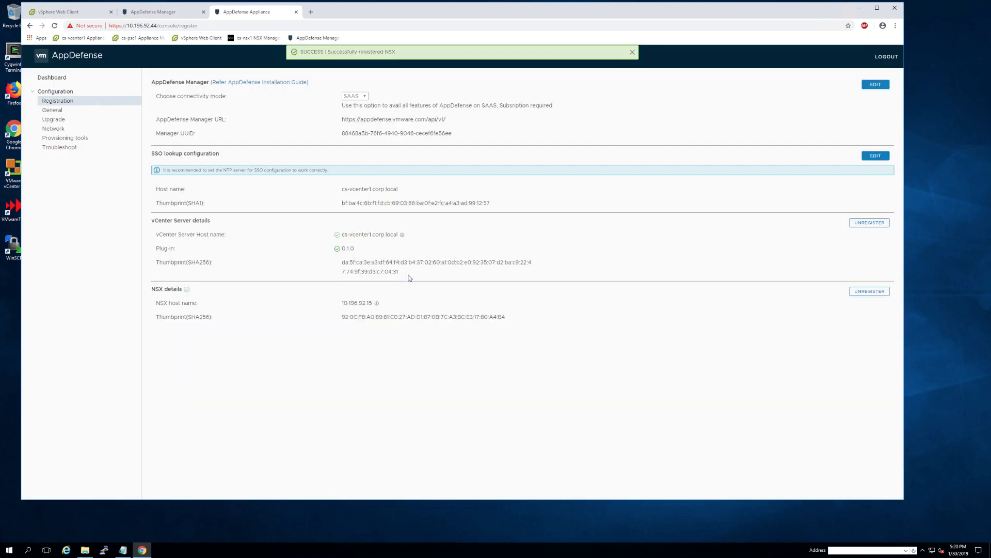
mouse_move(51, 77)
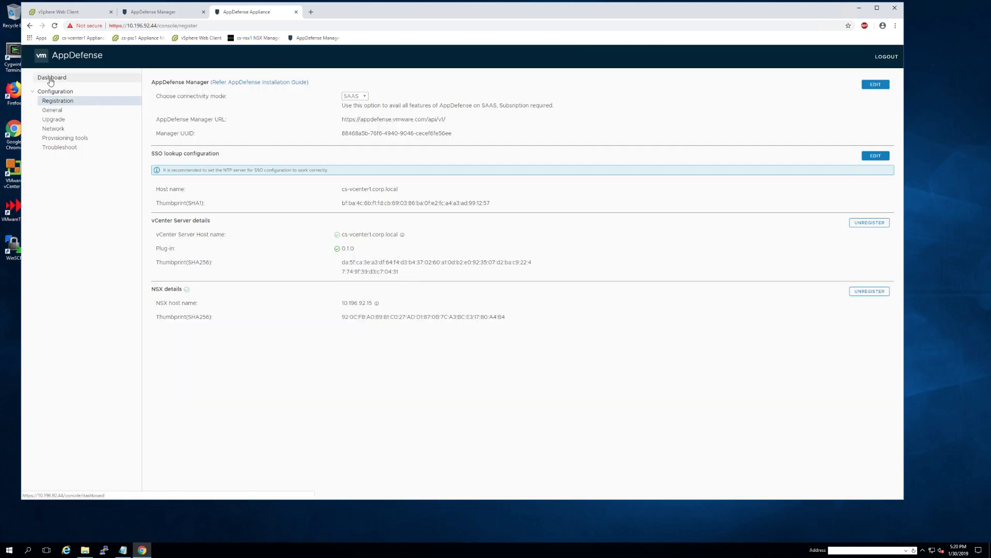
left_click(51, 77)
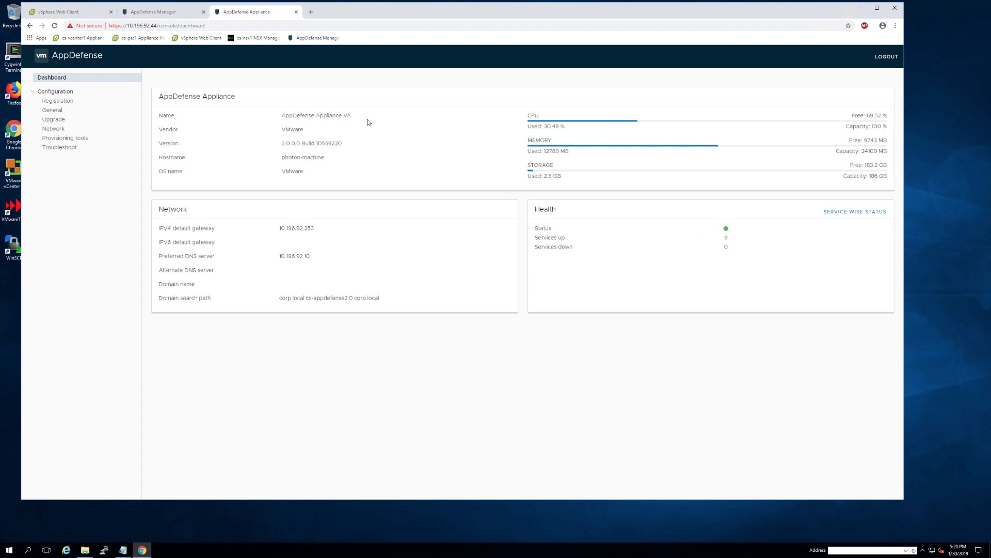
left_click(161, 11)
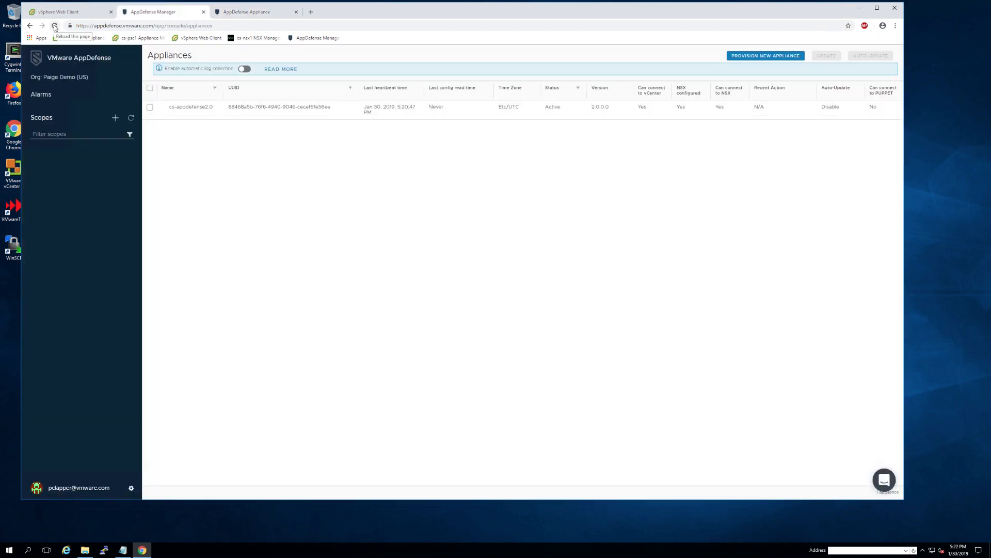
Select all five ESX hosts in the Manager Inventory and install the host module on them.
left_click(55, 25)
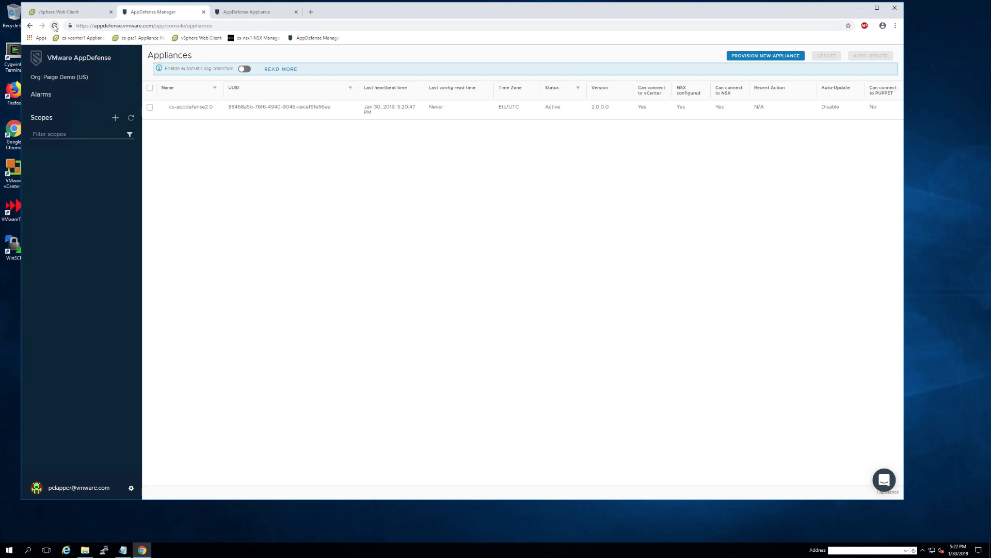
left_click(131, 487)
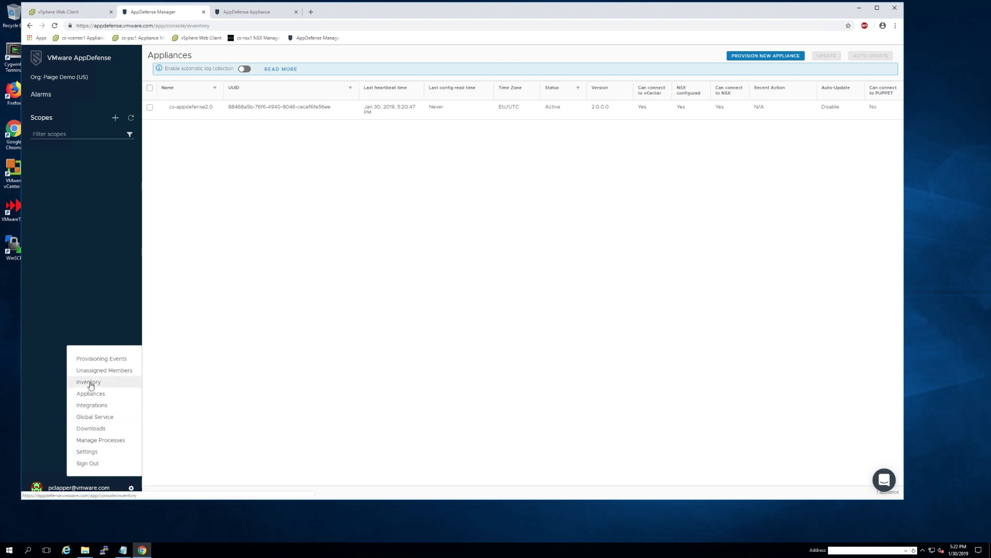
left_click(87, 381)
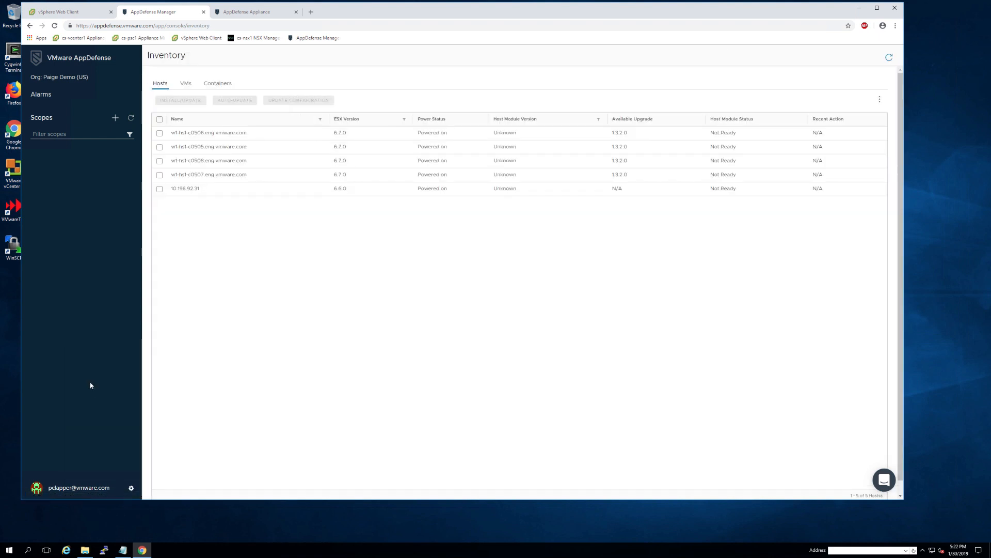
mouse_move(645, 261)
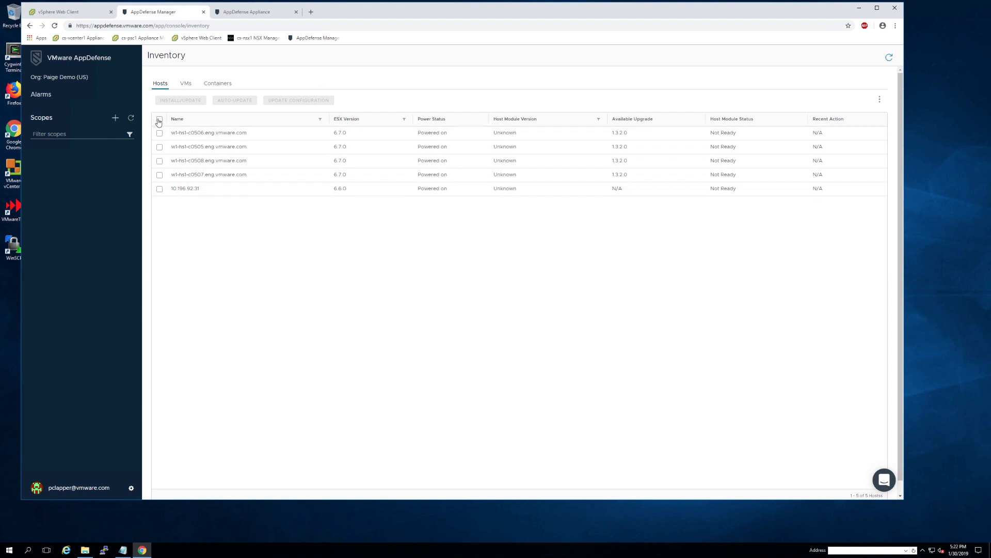
left_click(158, 119)
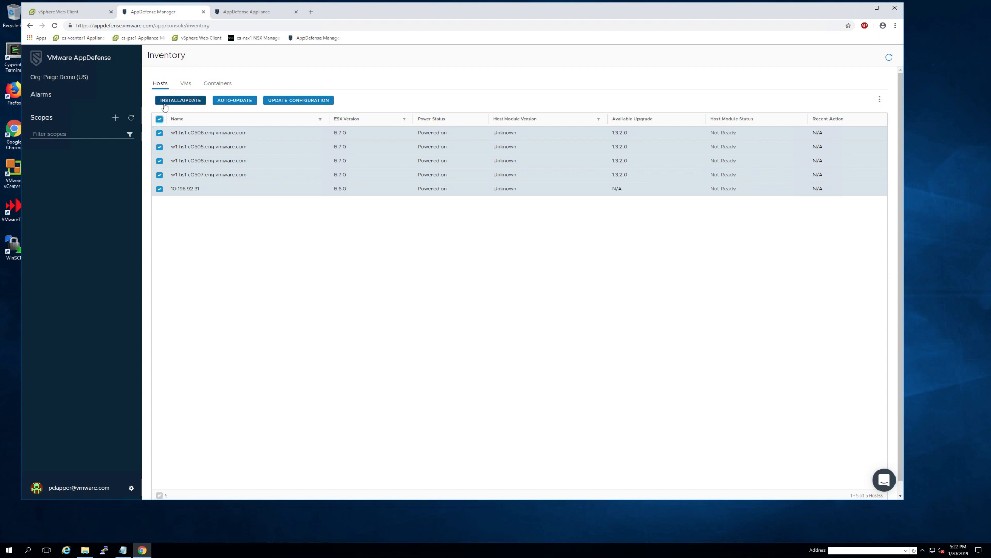
left_click(54, 25)
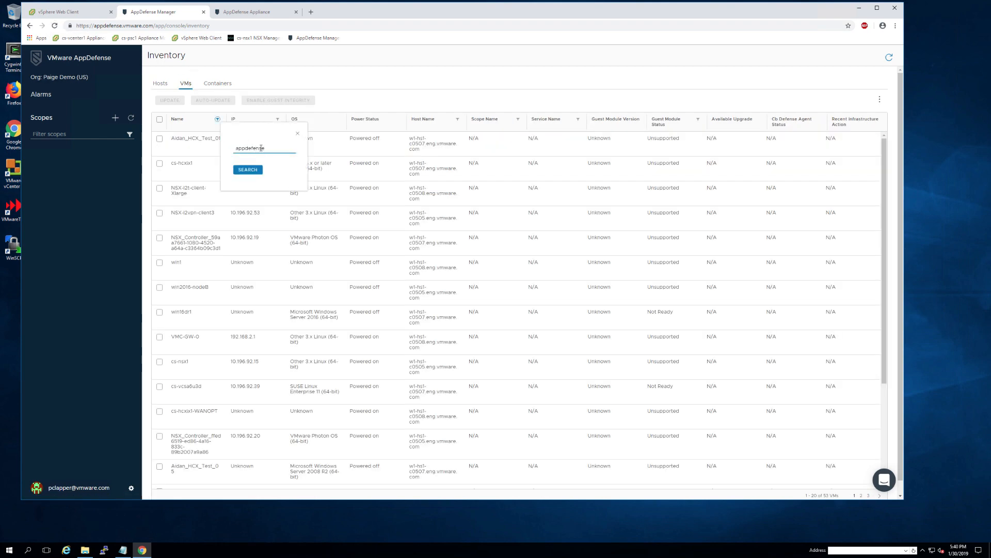
Enable guest integrity on AppDefense-Test2 with a power cycle and start its interactive VMware Tools upgrade.
left_click(277, 99)
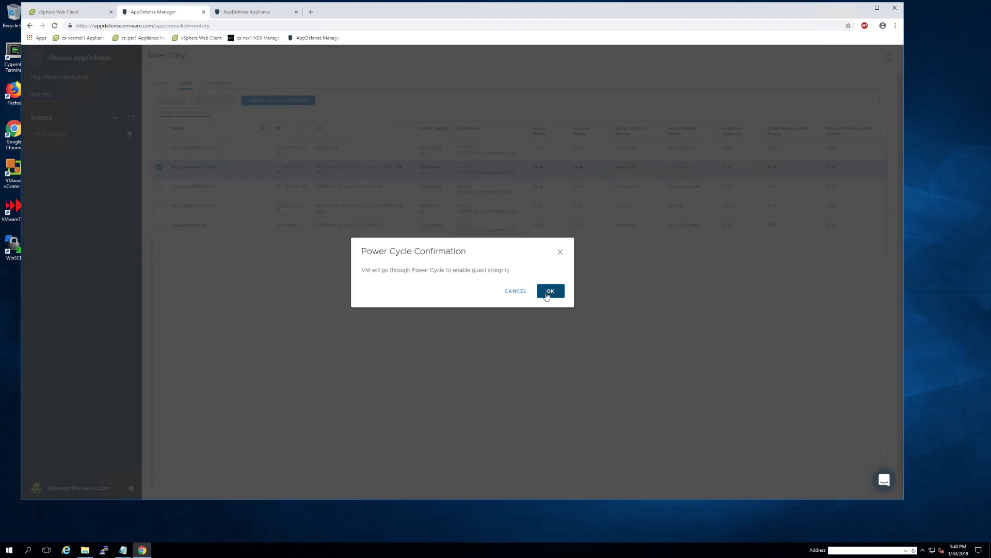
left_click(550, 291)
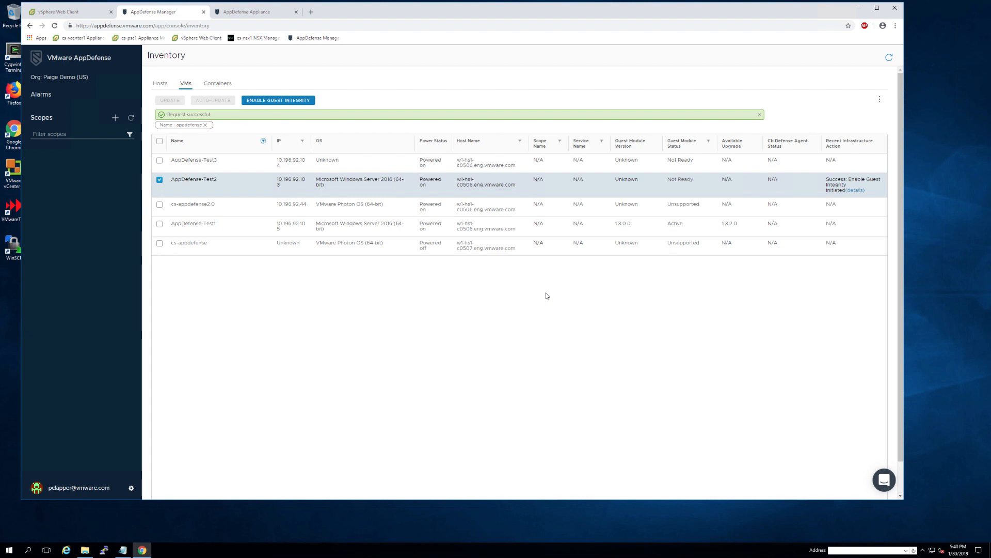
mouse_move(495, 279)
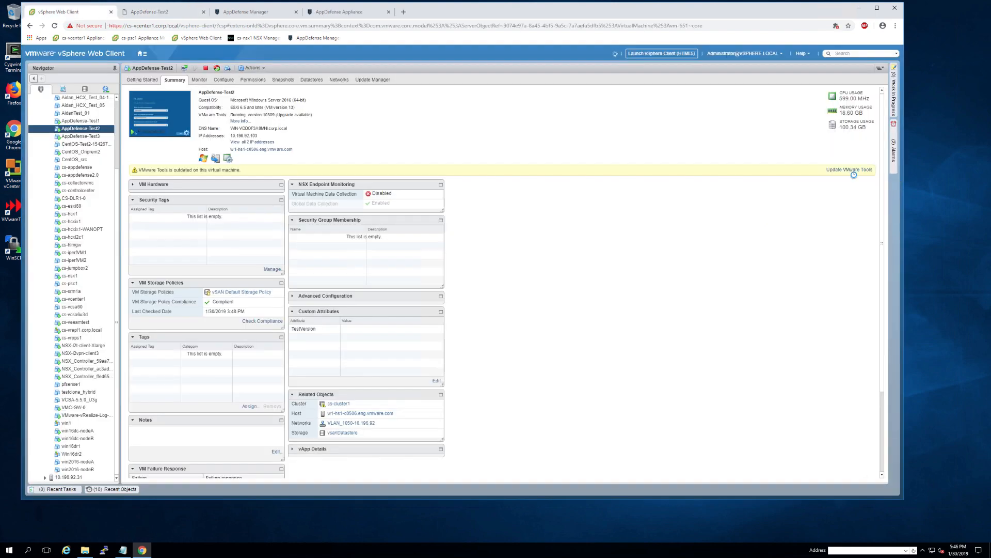
left_click(849, 169)
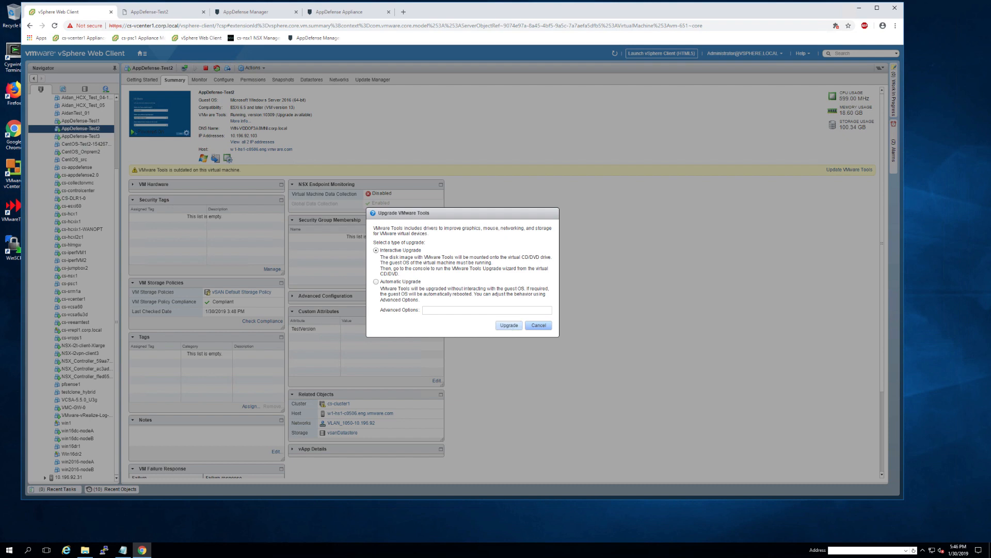
left_click(508, 325)
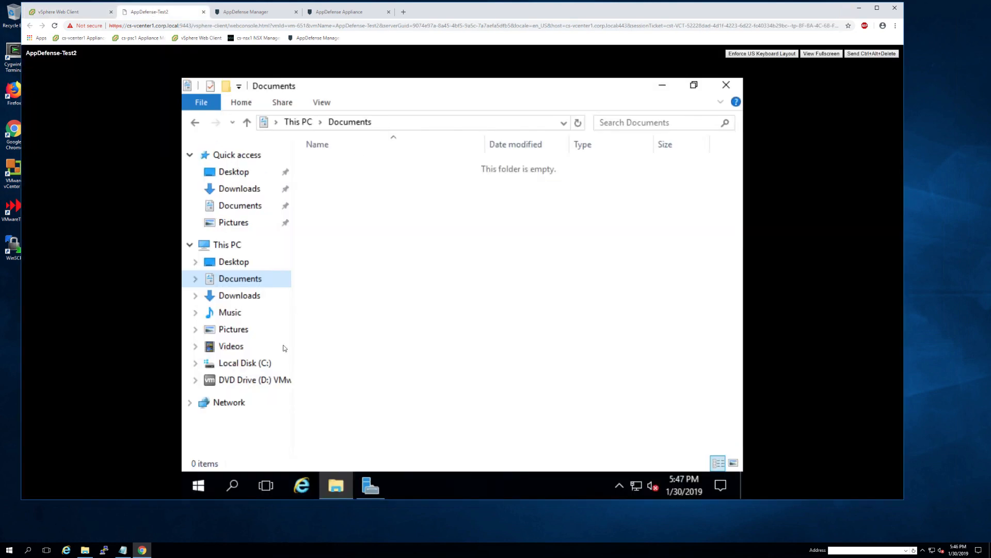
Run setup64 from the VMware Tools disc in AppDefense-Test2 and install it with the AppDefense feature.
left_click(255, 380)
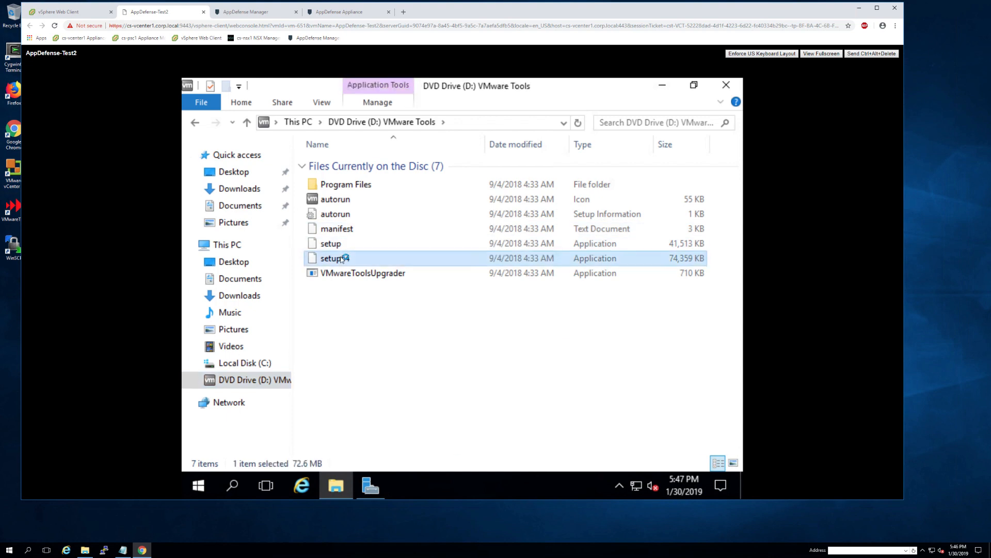
double_click(330, 259)
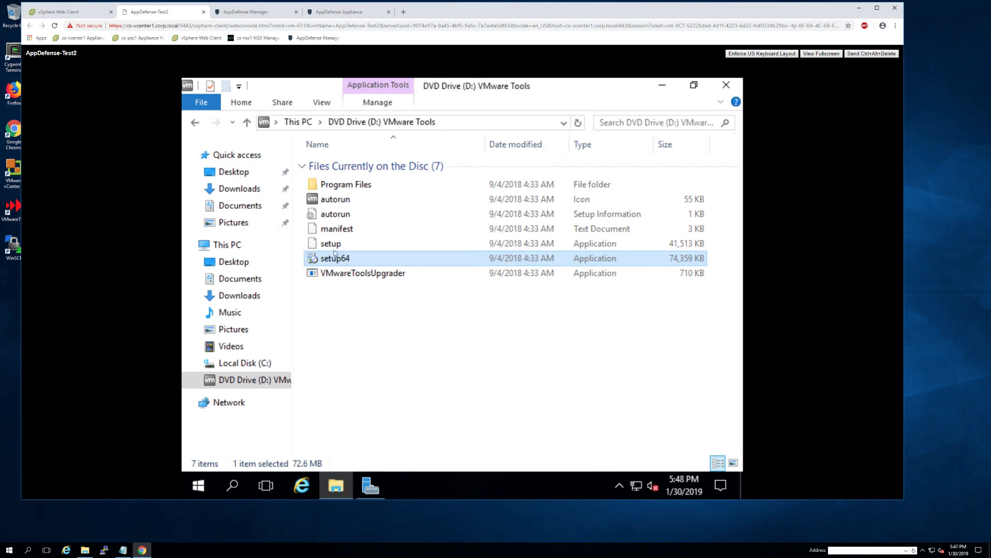
double_click(334, 258)
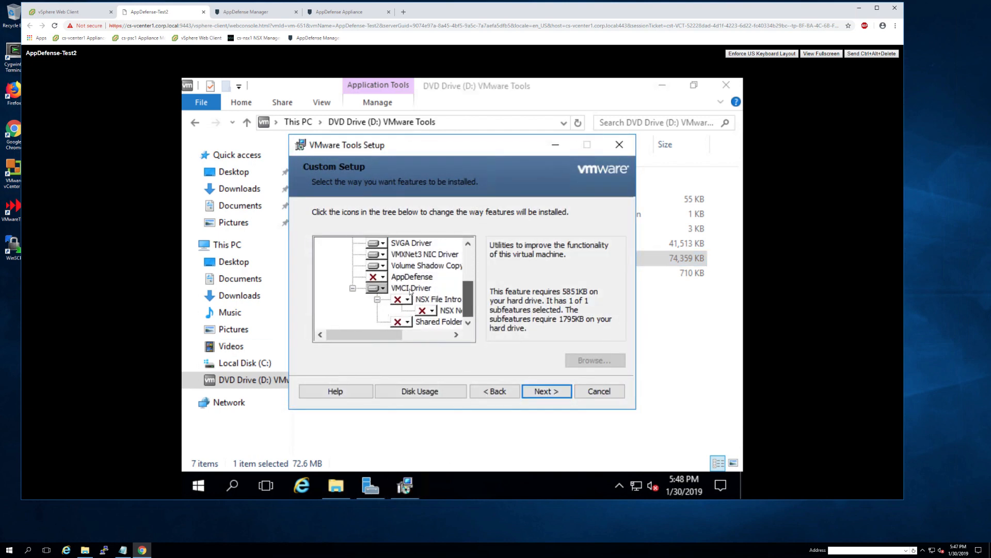
left_click(546, 391)
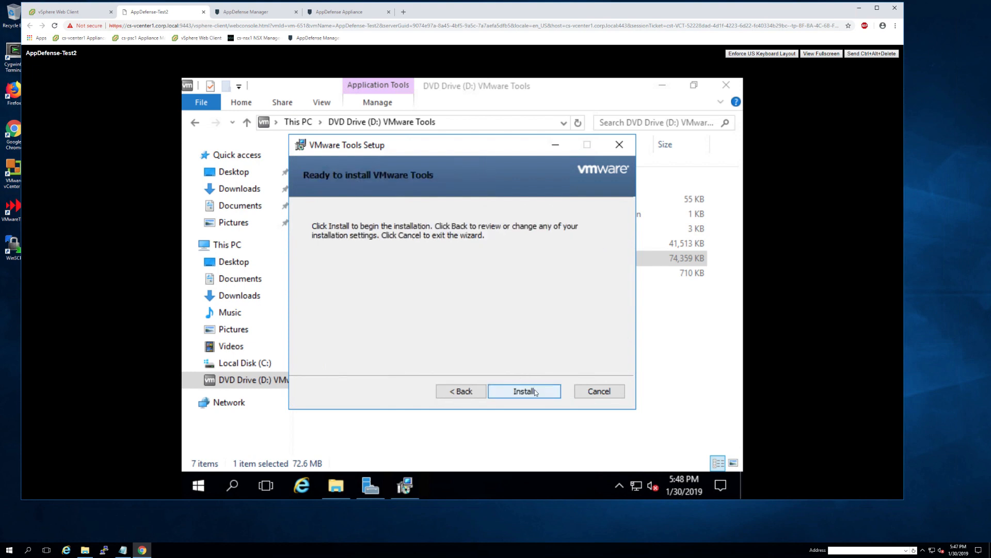
left_click(524, 391)
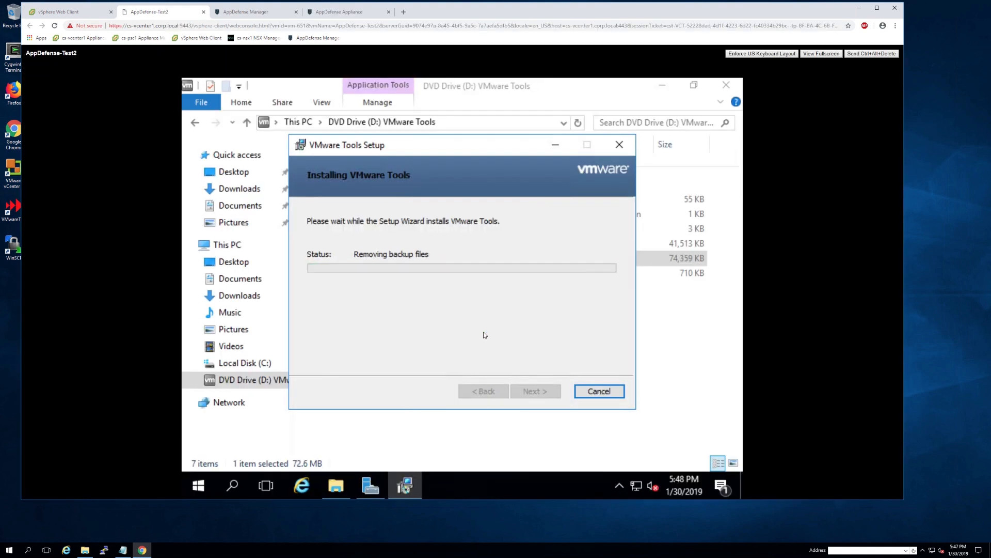